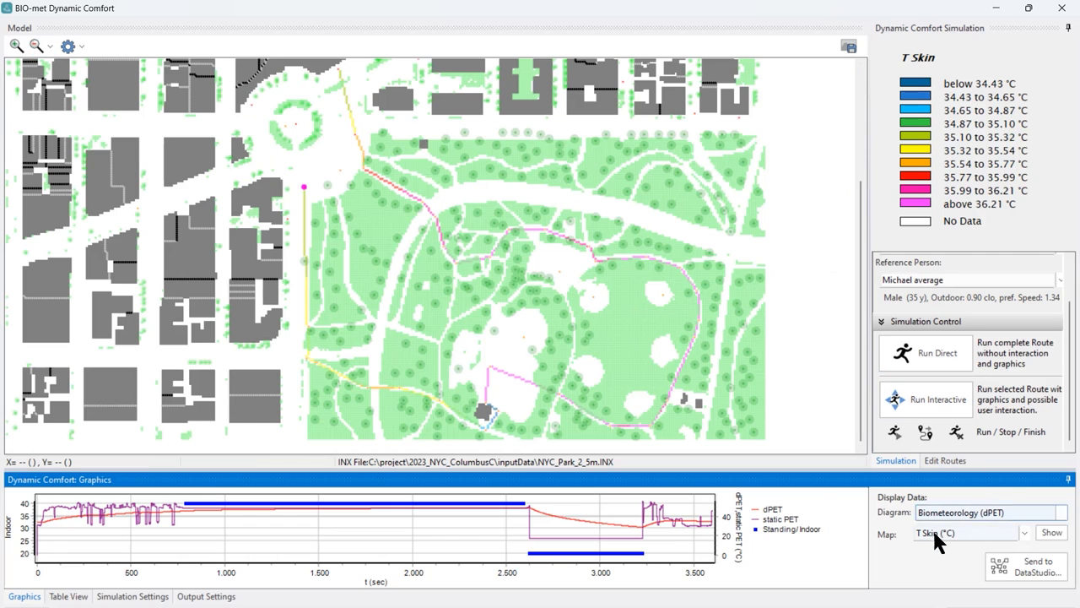
mouse_move(844, 202)
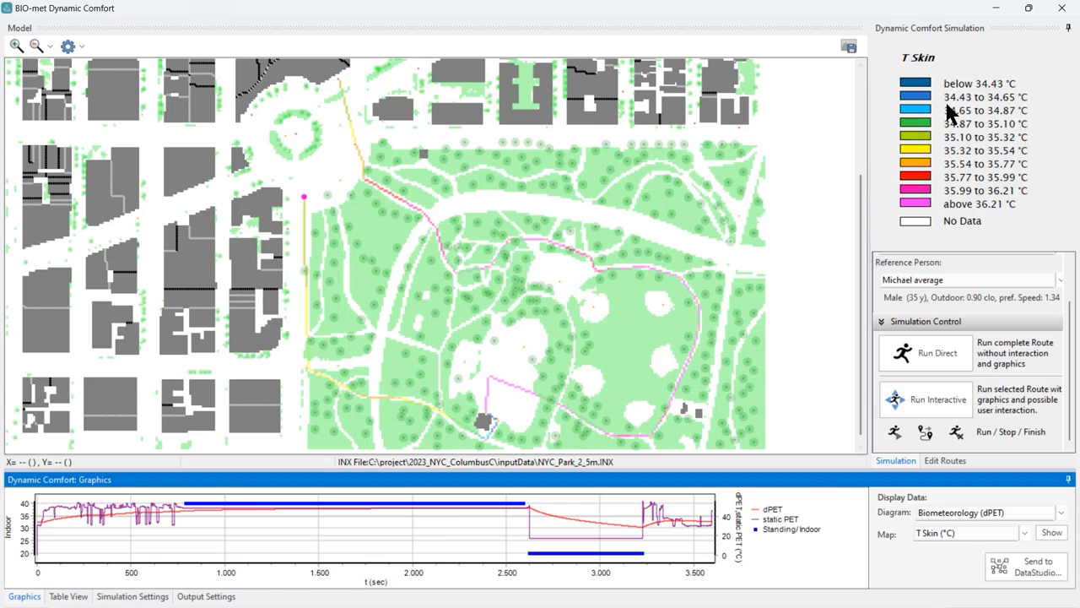
mouse_move(979, 97)
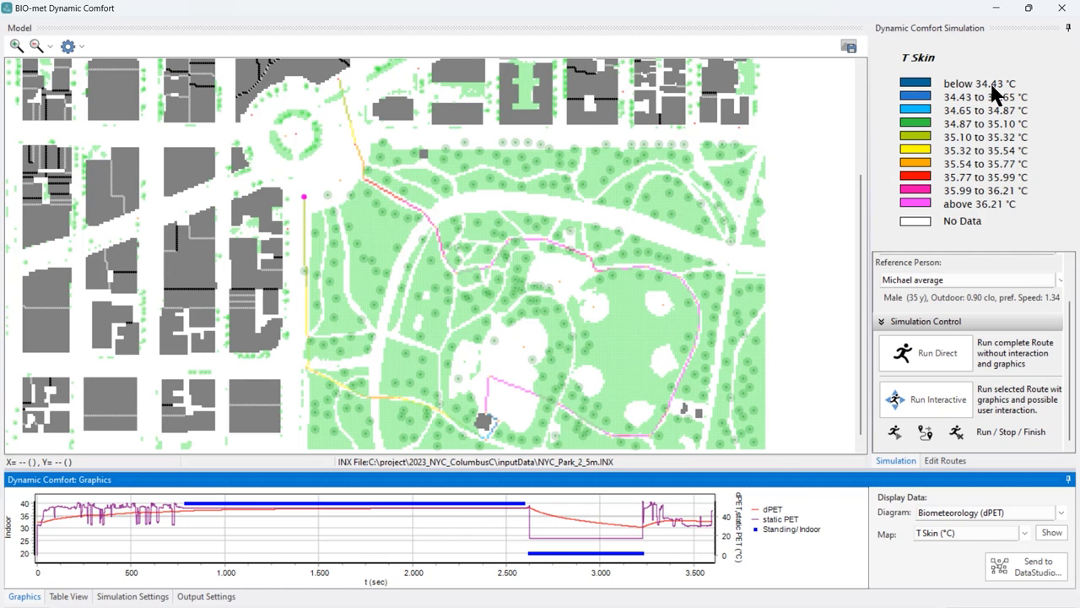
mouse_move(996, 215)
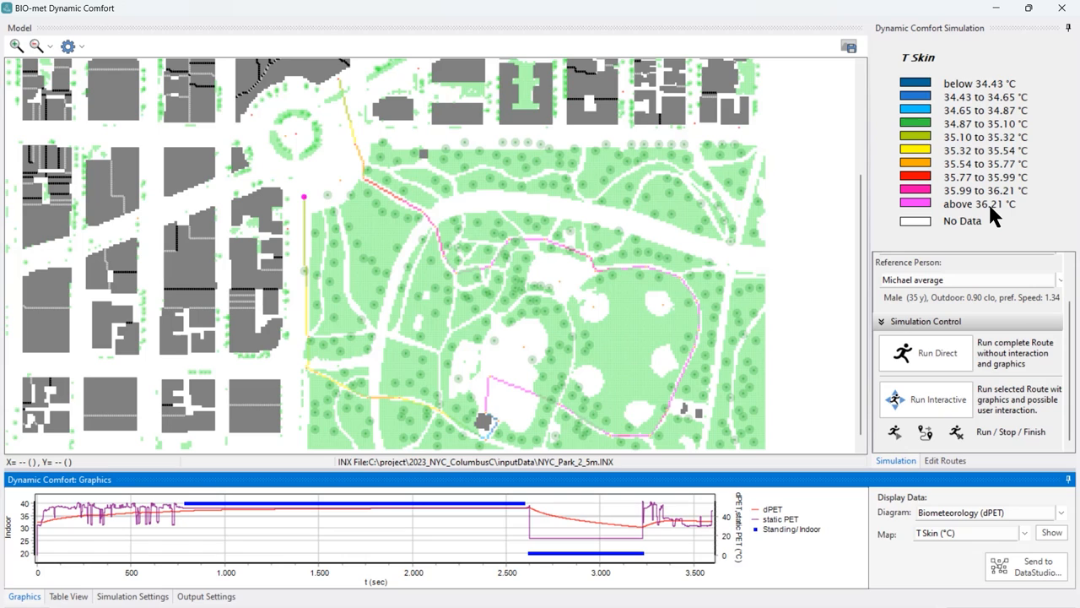
mouse_move(351, 80)
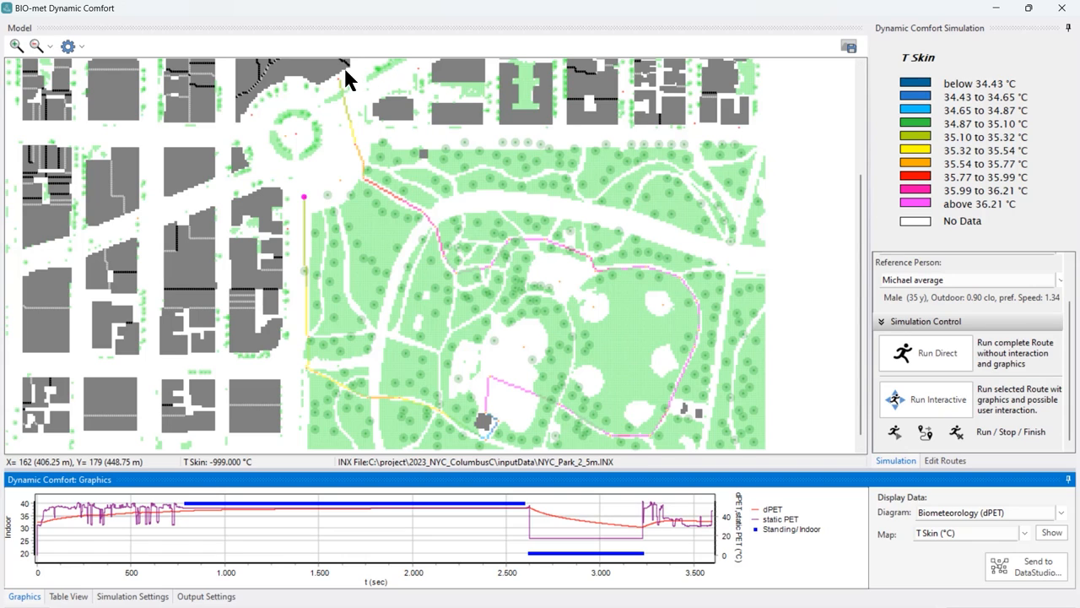
mouse_move(349, 114)
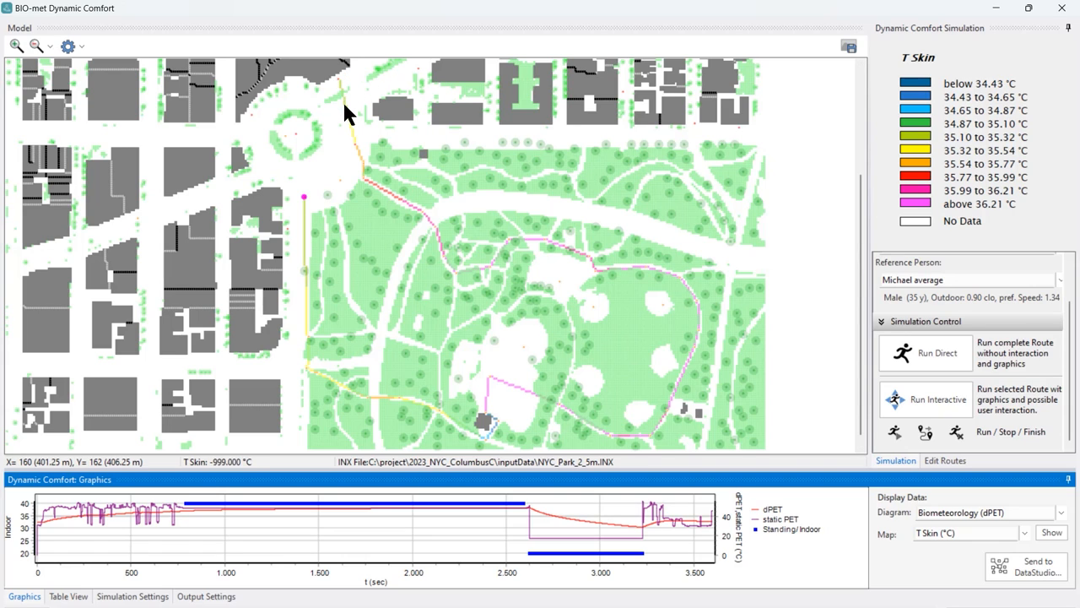
mouse_move(376, 200)
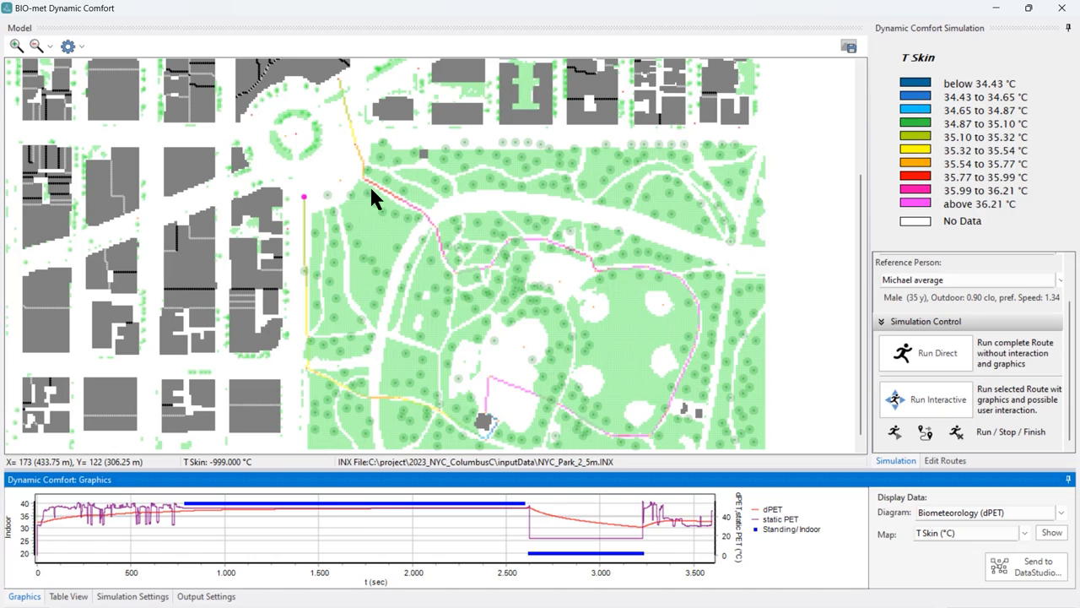
mouse_move(438, 231)
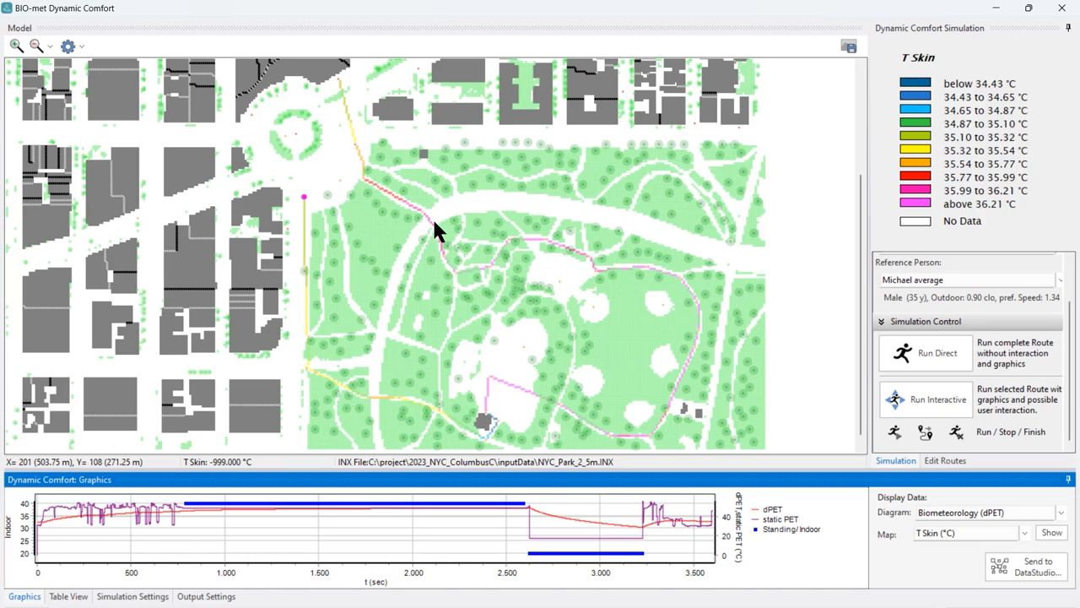
mouse_move(485, 280)
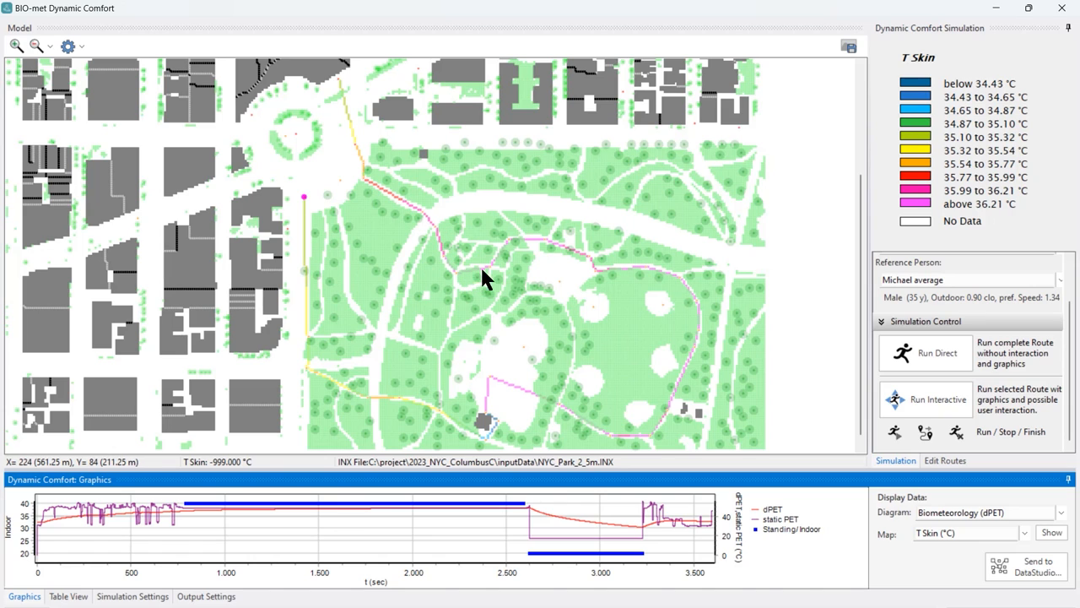
mouse_move(659, 283)
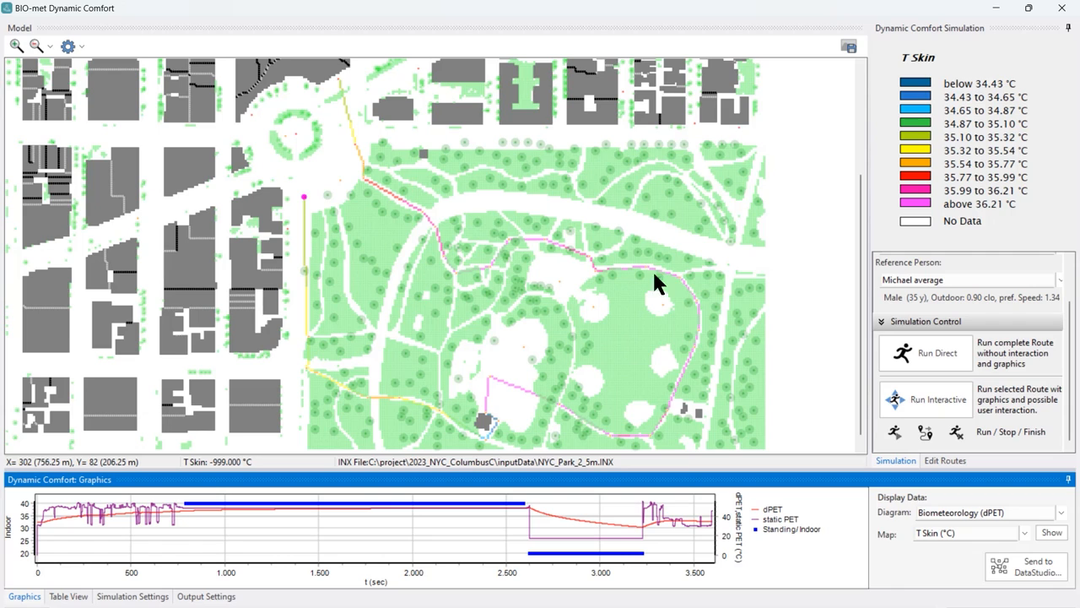
mouse_move(587, 437)
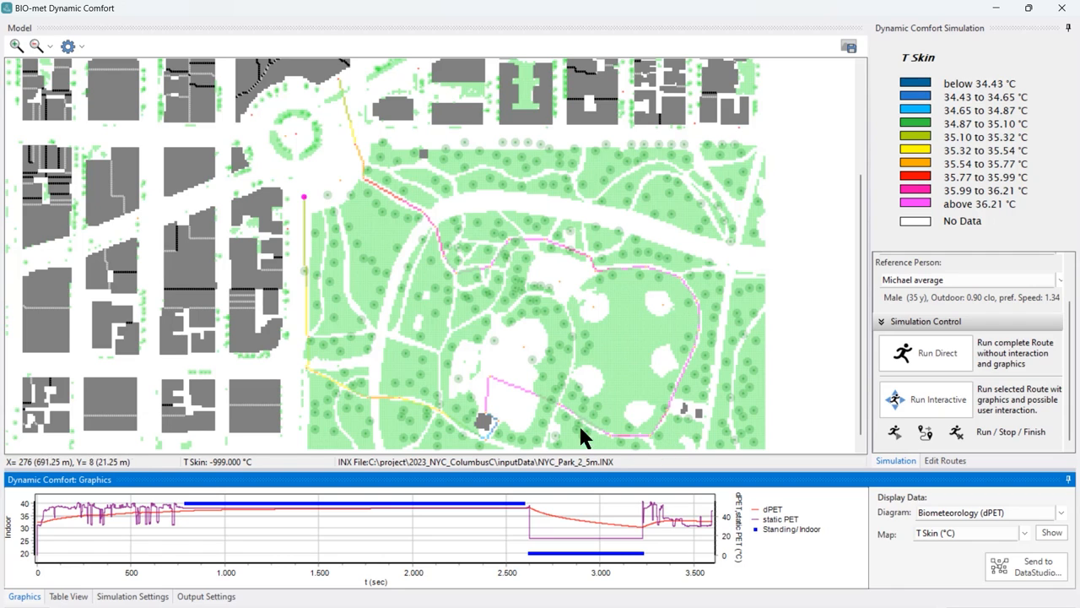
mouse_move(496, 390)
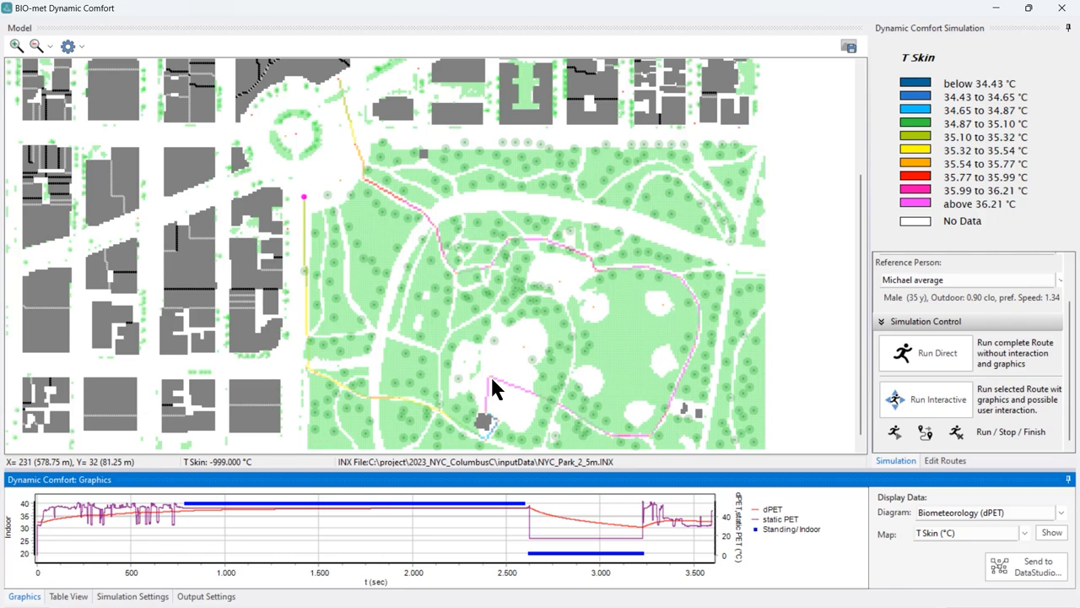
mouse_move(493, 385)
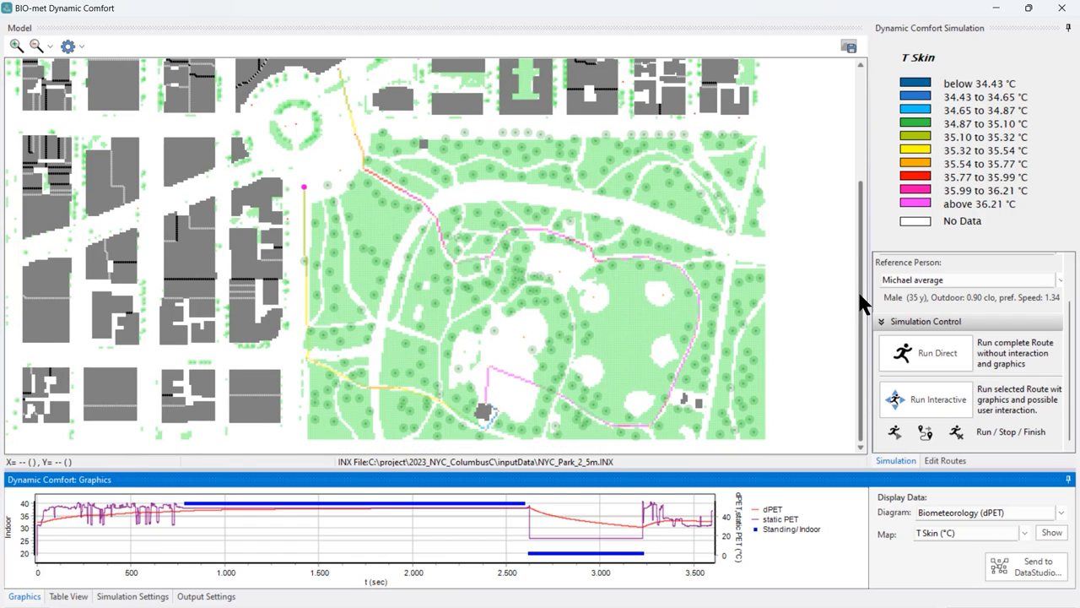
mouse_move(489, 409)
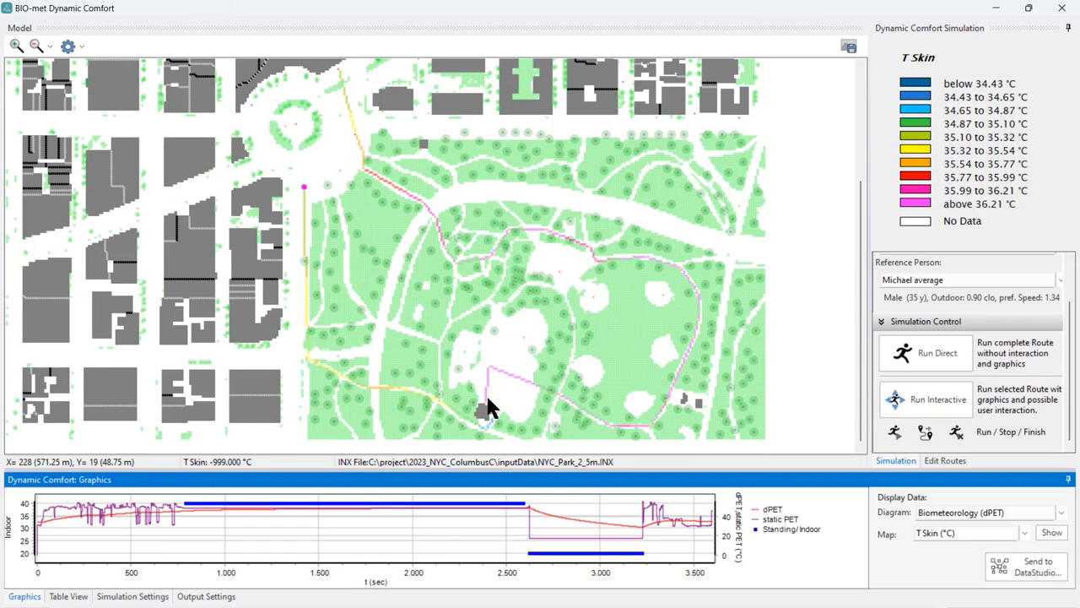
mouse_move(490, 414)
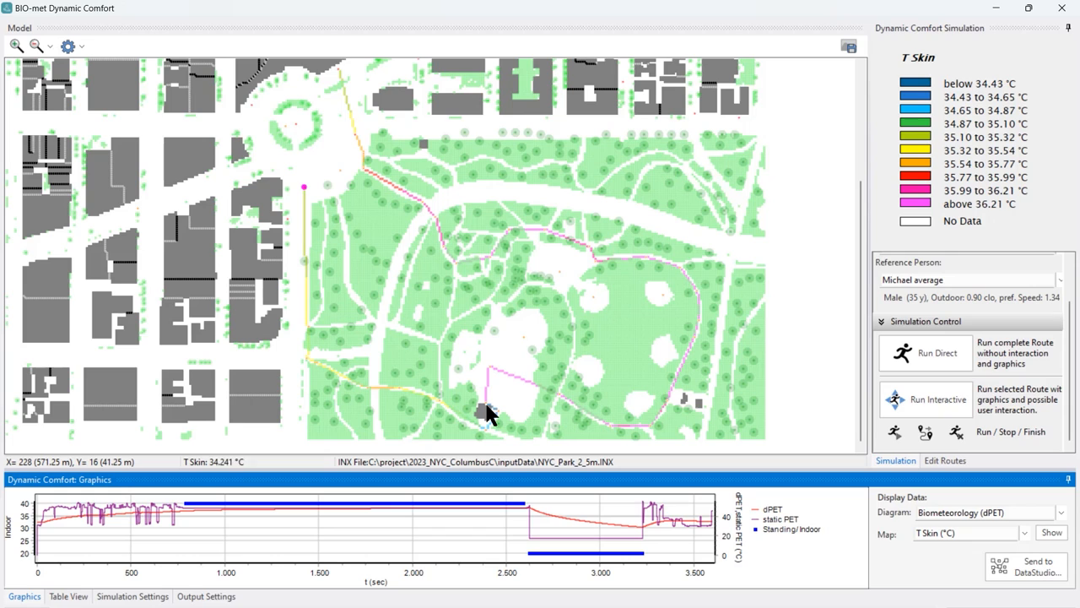
mouse_move(489, 414)
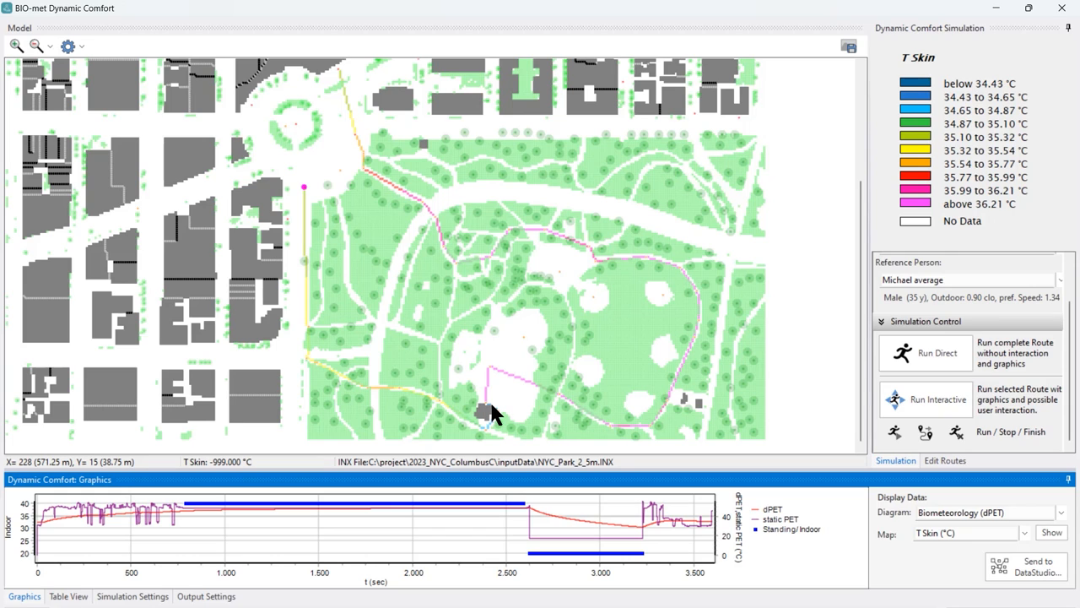
mouse_move(491, 415)
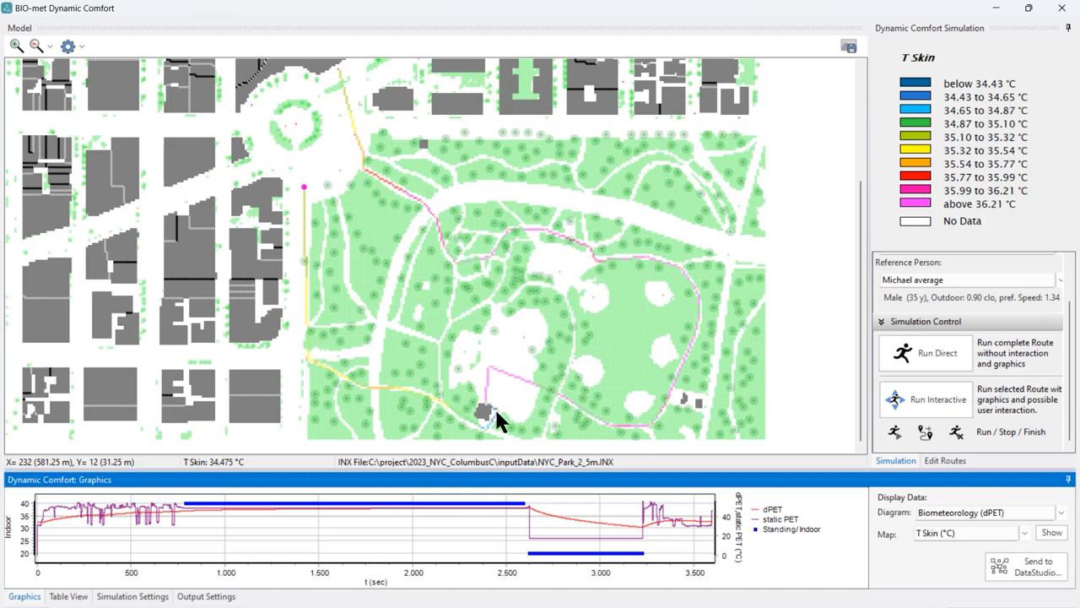
mouse_move(481, 435)
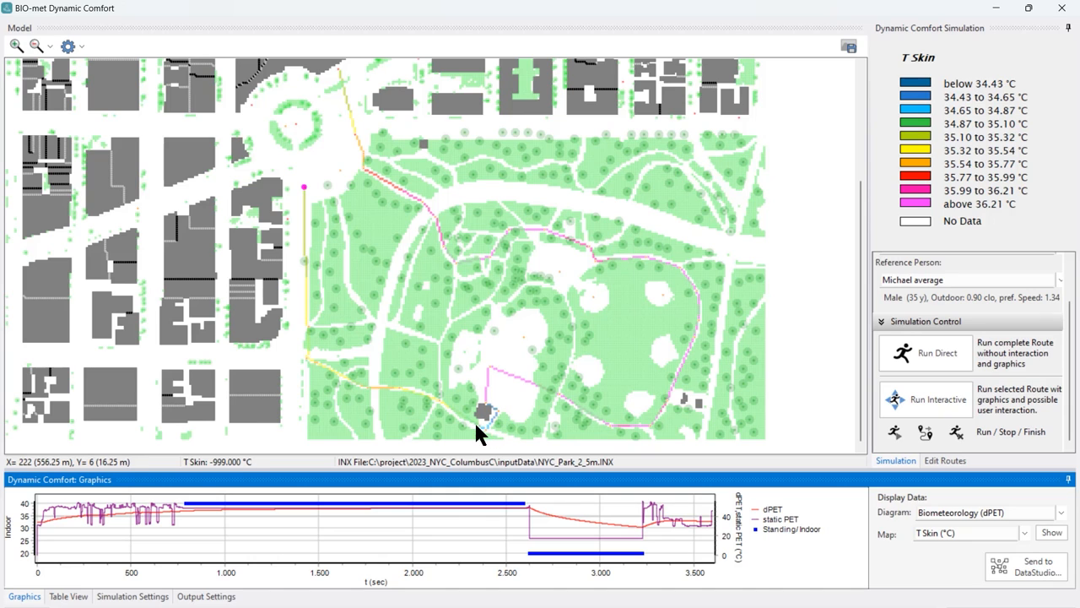
mouse_move(327, 367)
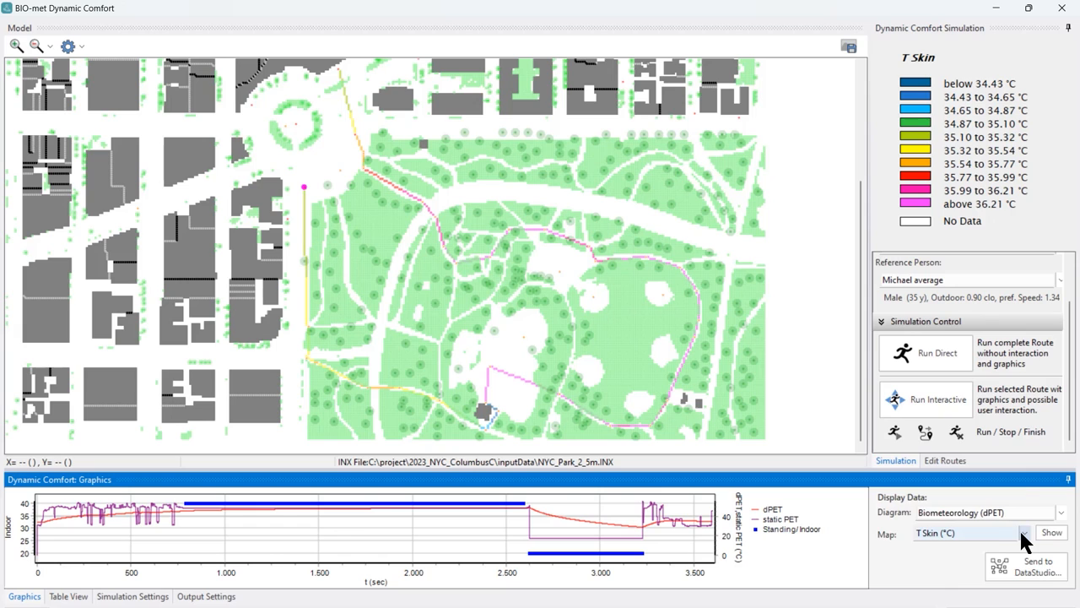
- Redraw the route map coloured by Change T Skin (K/sec) with its matching legend
click(1025, 532)
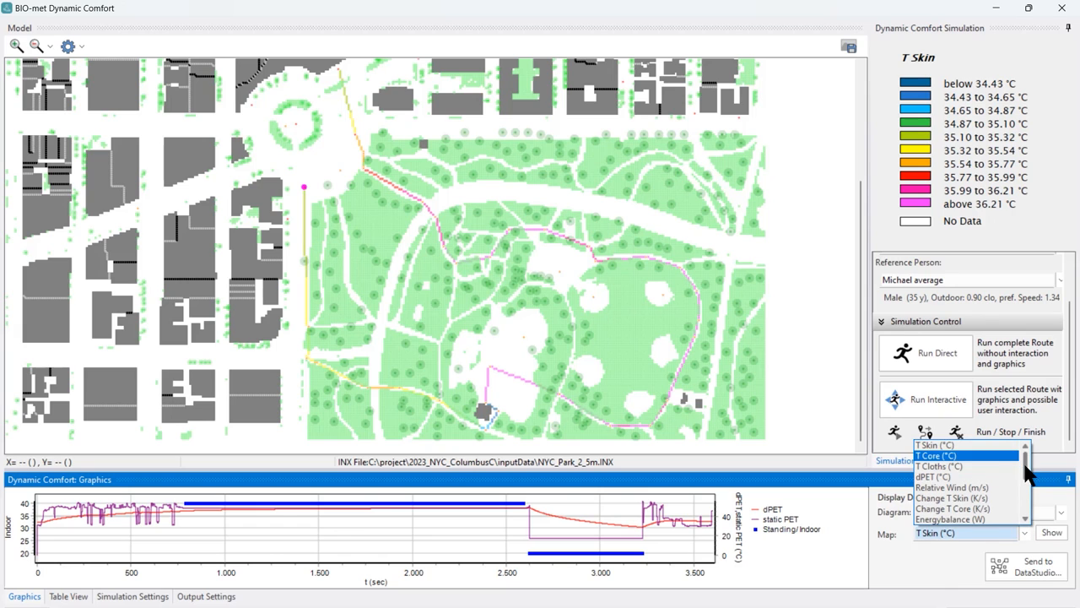
scroll(down, 3)
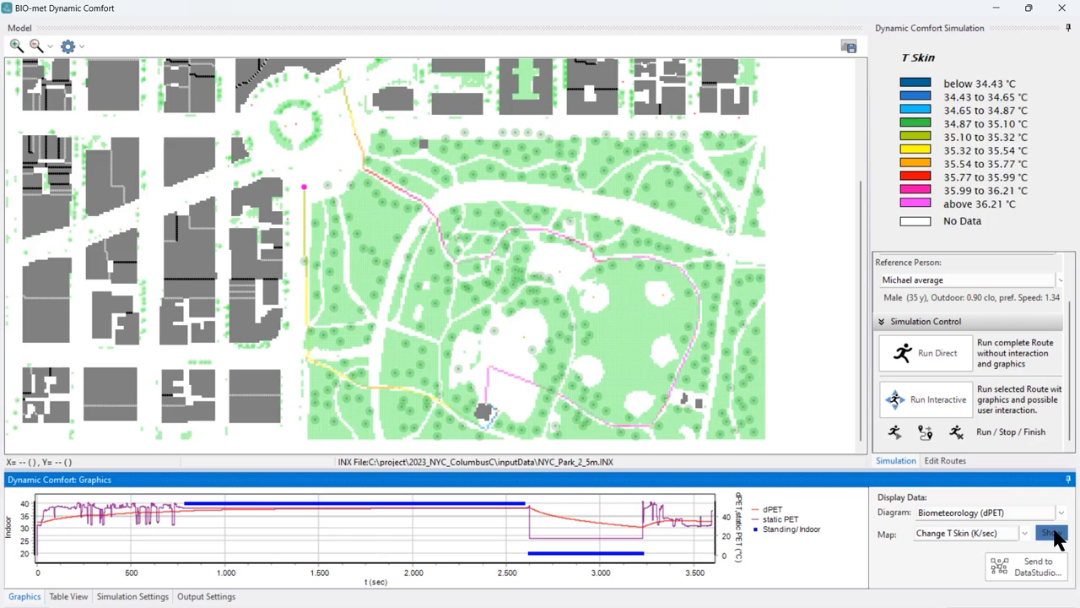
click(1051, 532)
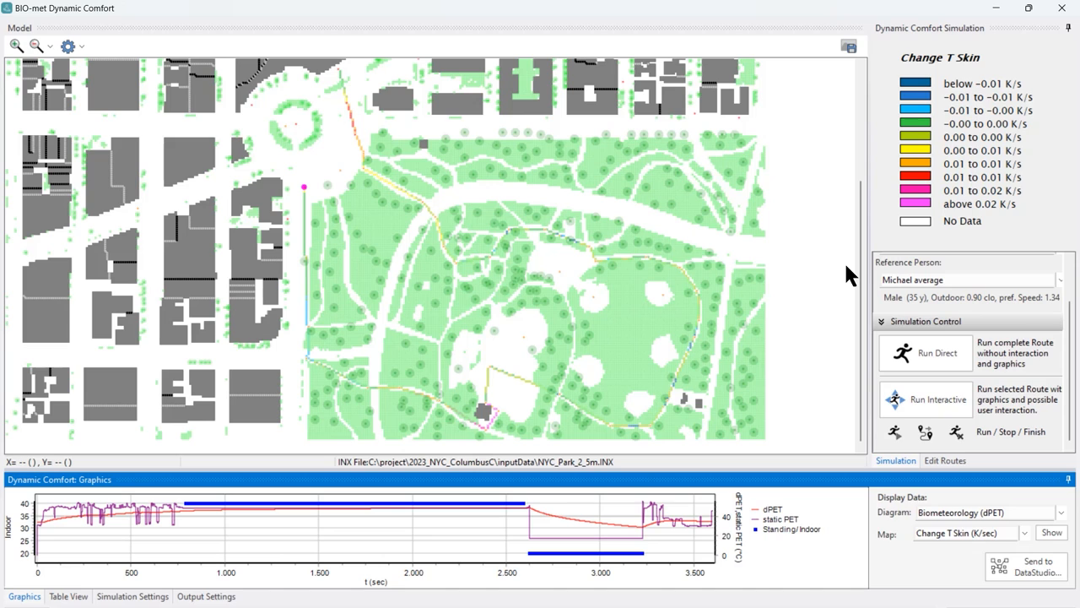
mouse_move(319, 79)
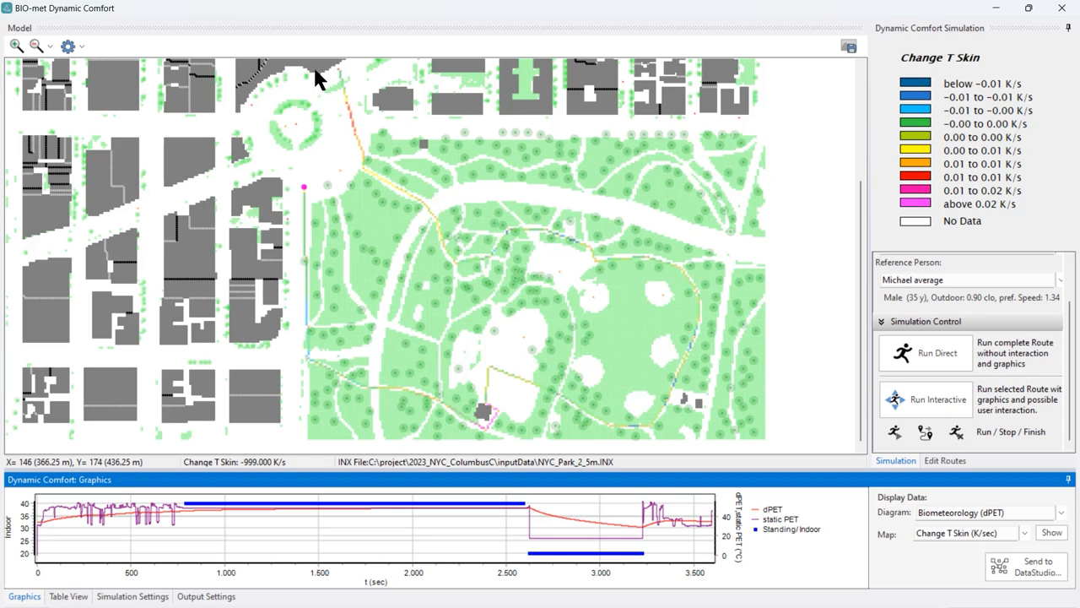
mouse_move(344, 92)
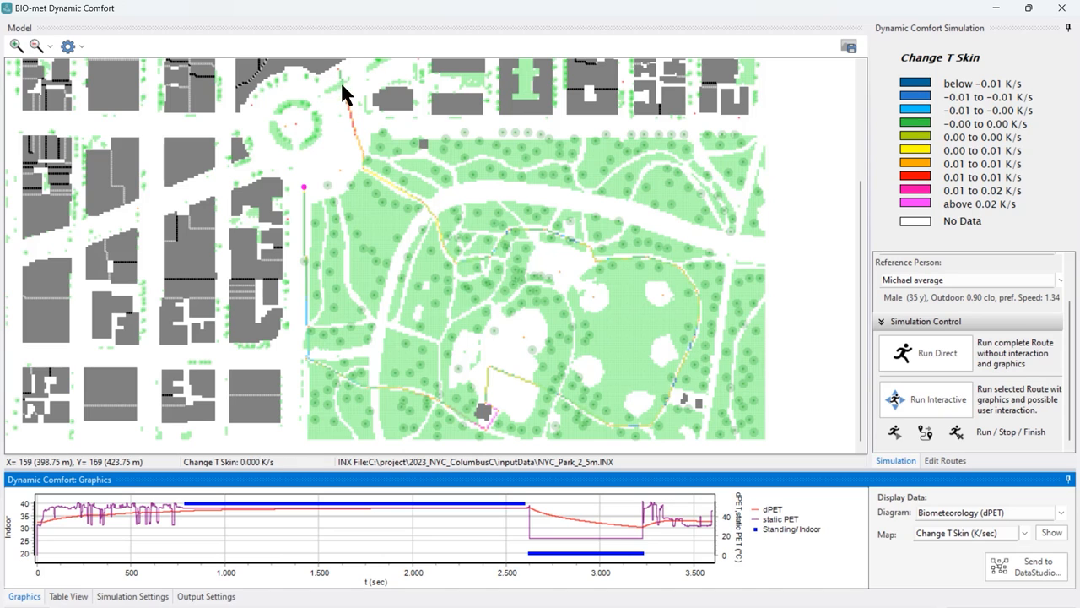
mouse_move(374, 190)
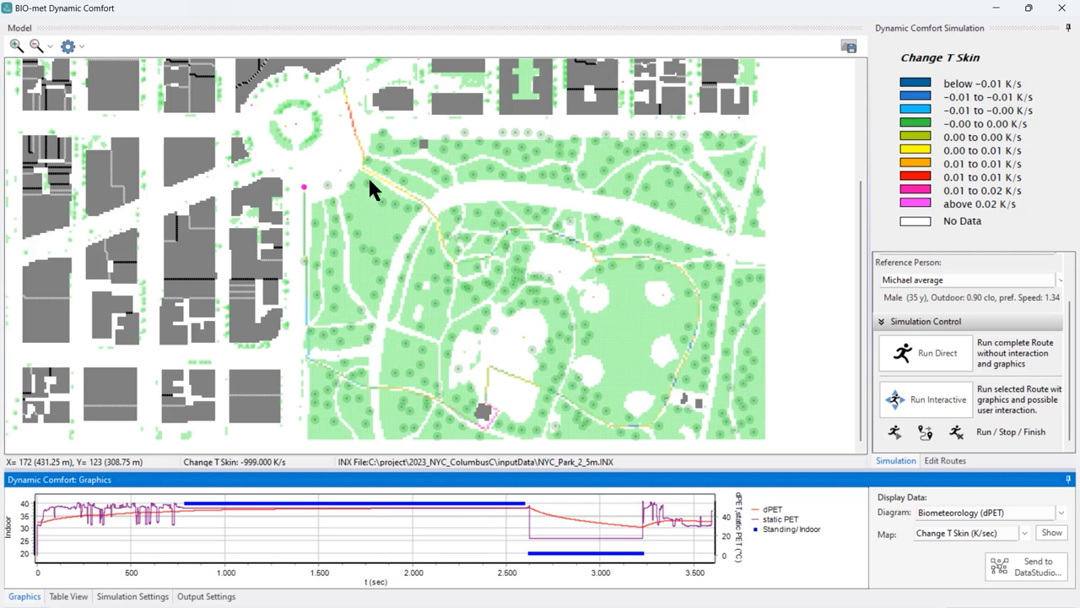
mouse_move(447, 253)
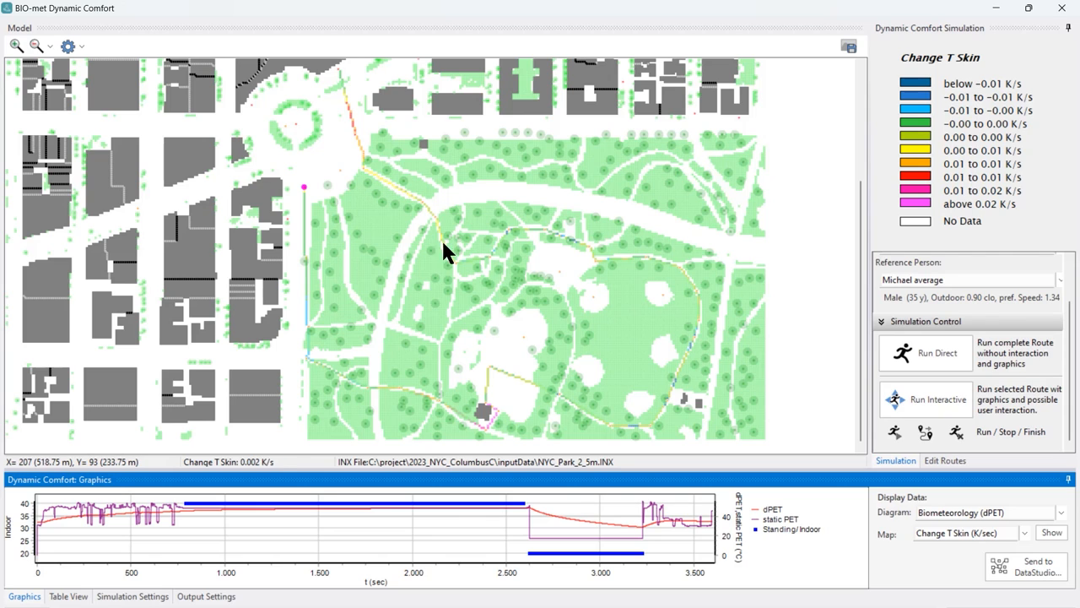
mouse_move(557, 243)
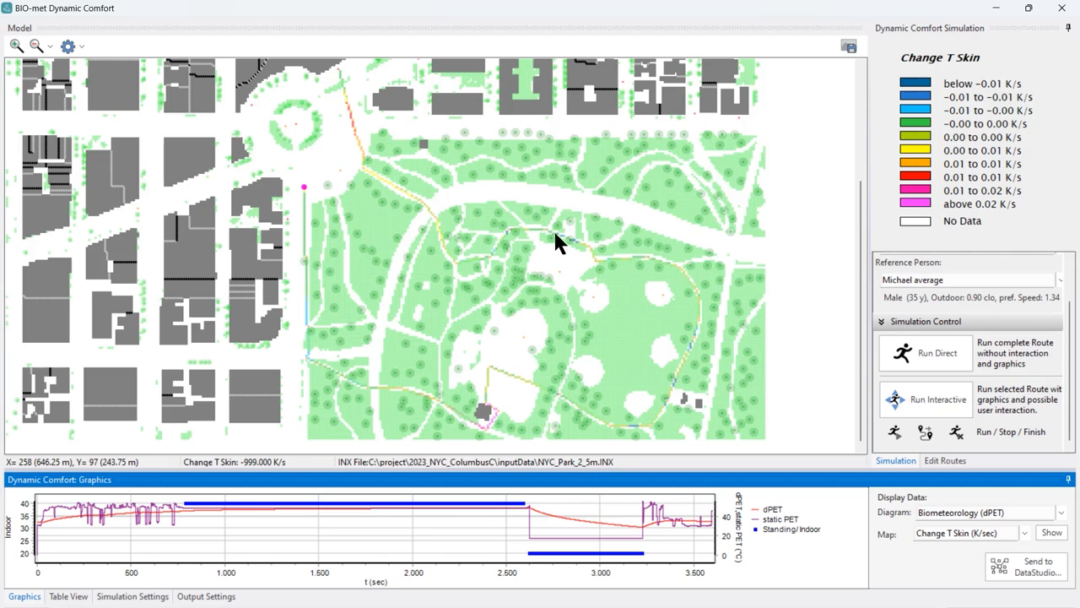
mouse_move(566, 248)
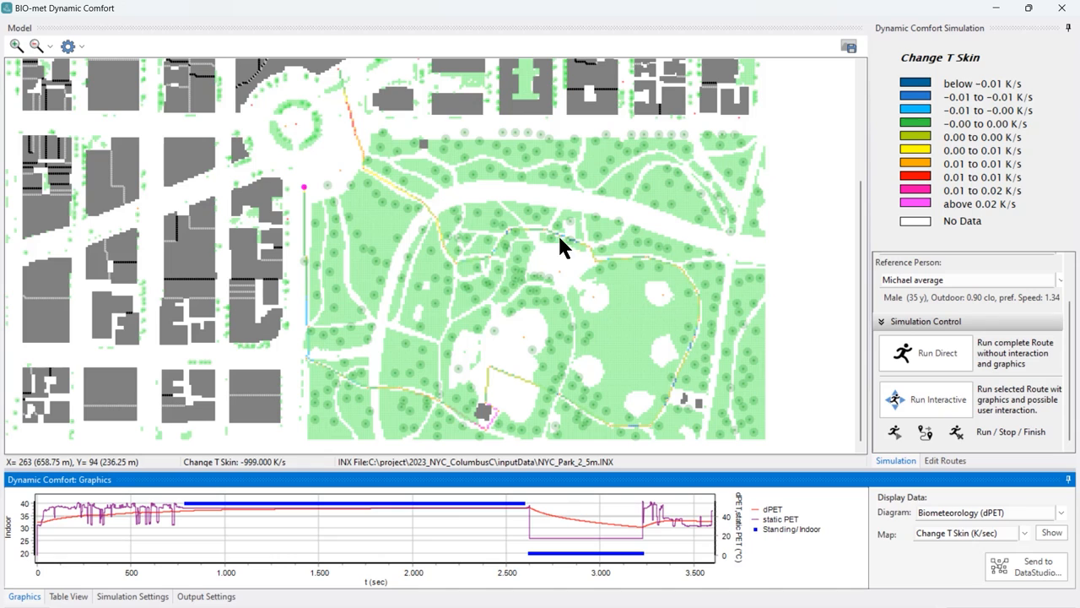
mouse_move(705, 310)
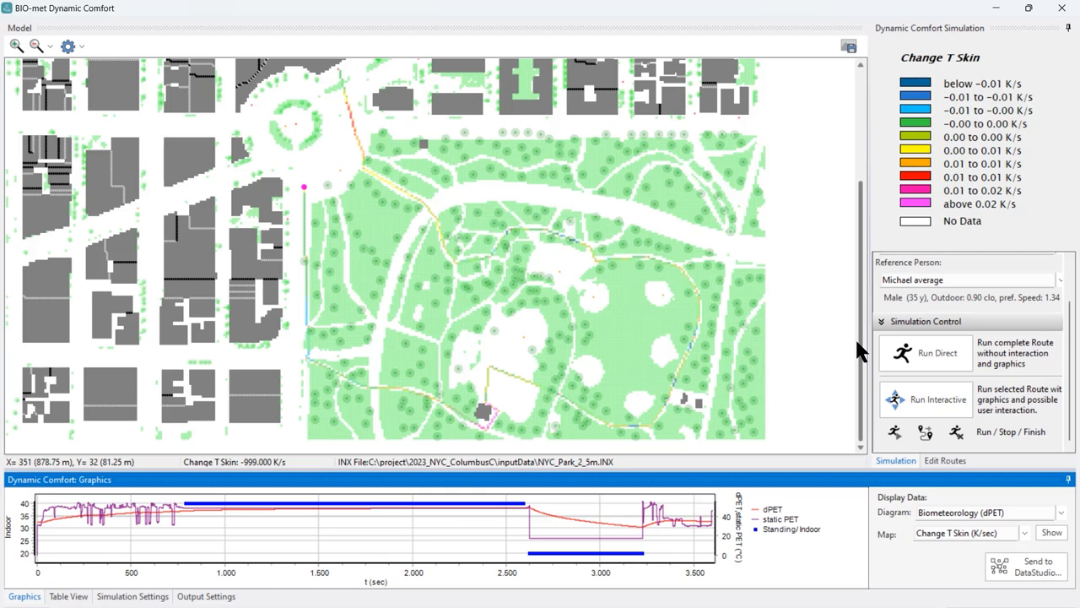
mouse_move(492, 418)
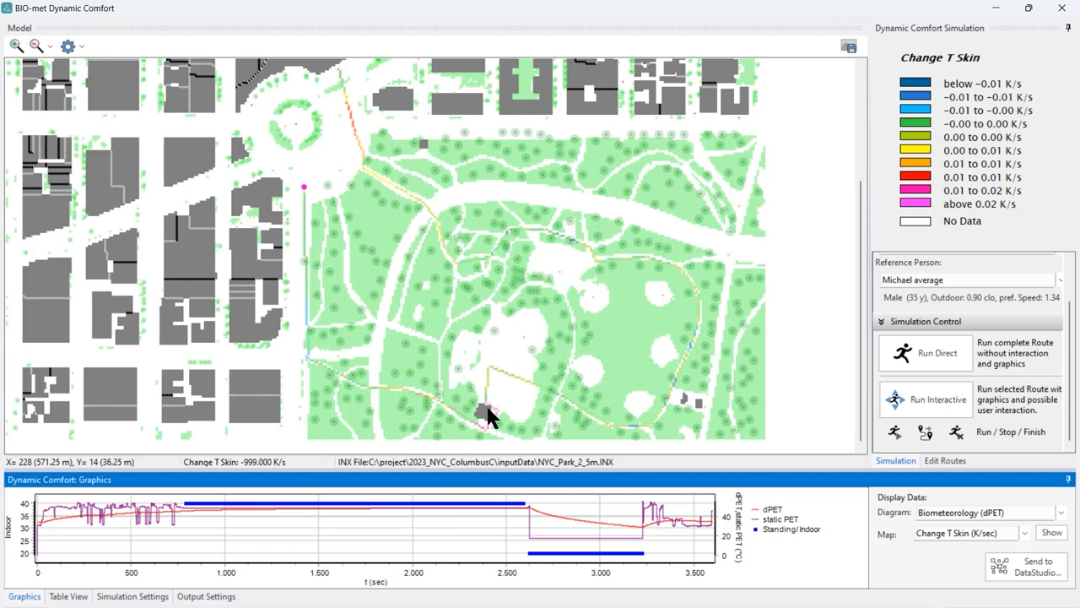
mouse_move(494, 413)
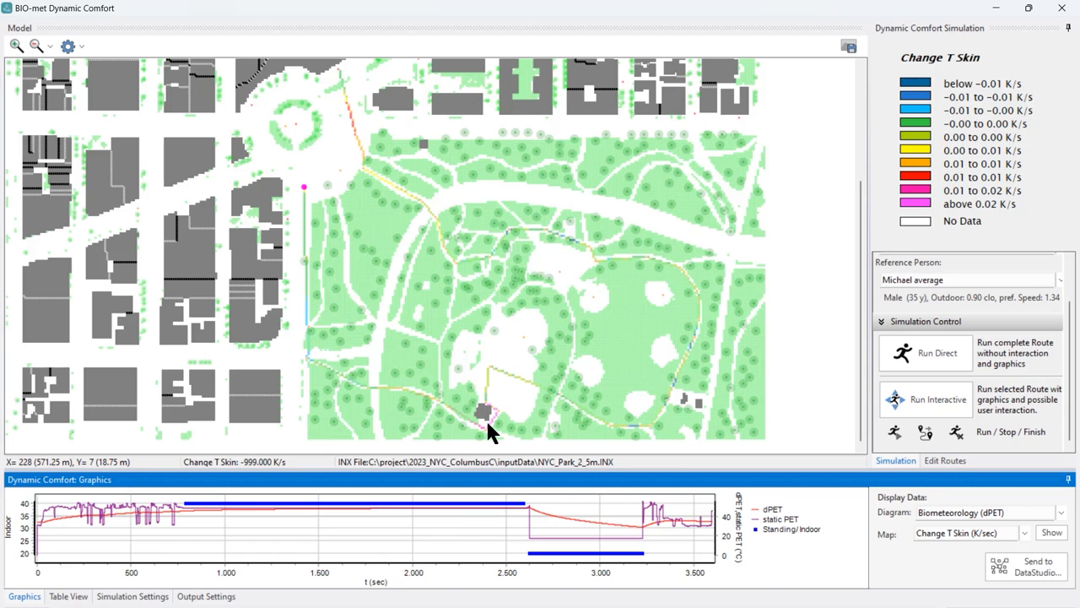
mouse_move(397, 399)
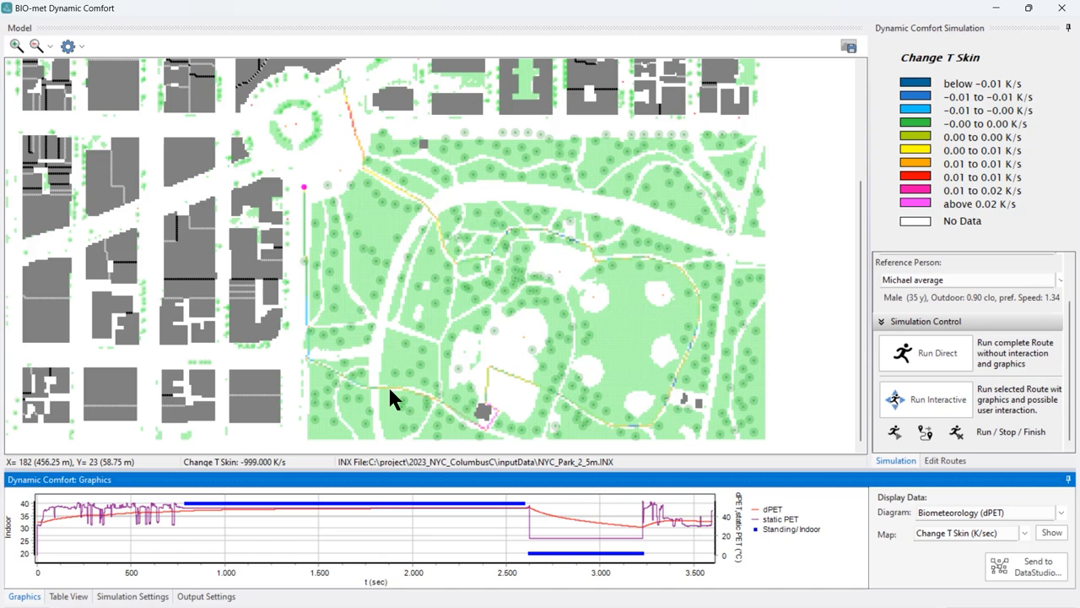
mouse_move(313, 216)
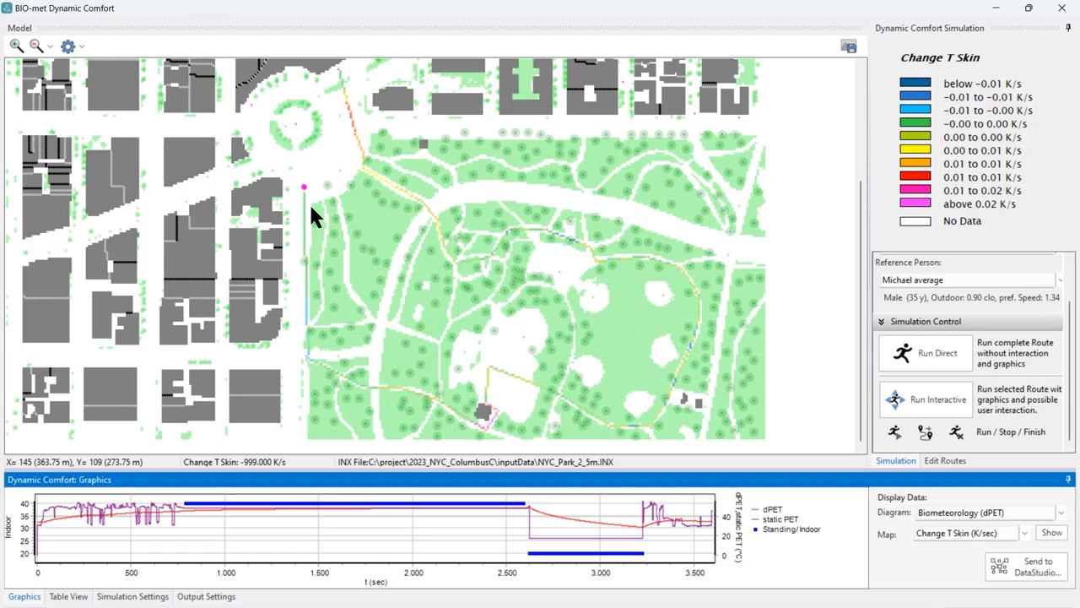
mouse_move(591, 398)
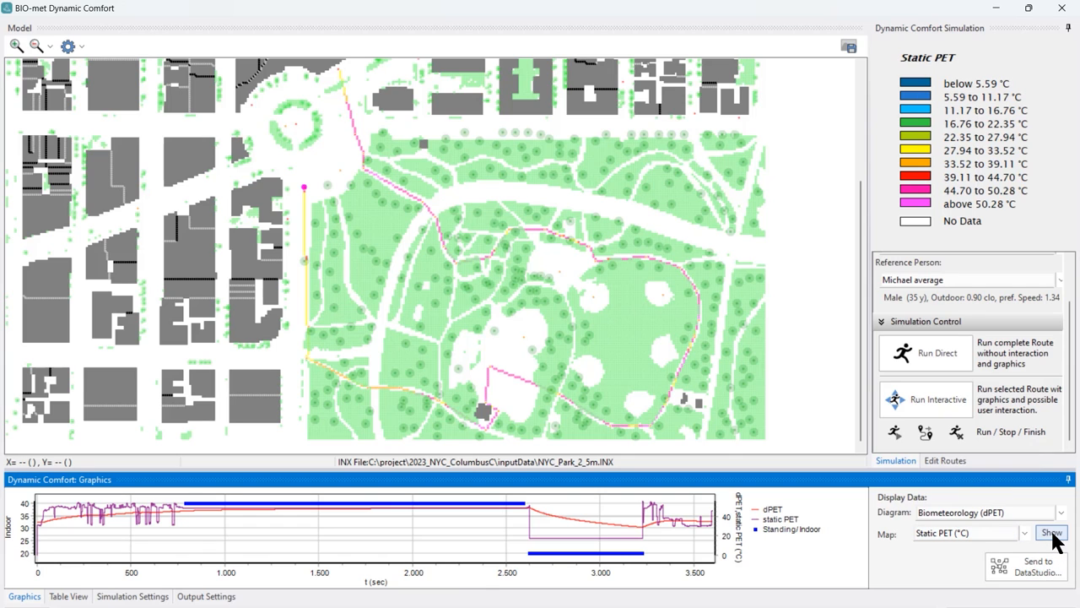
mouse_move(426, 365)
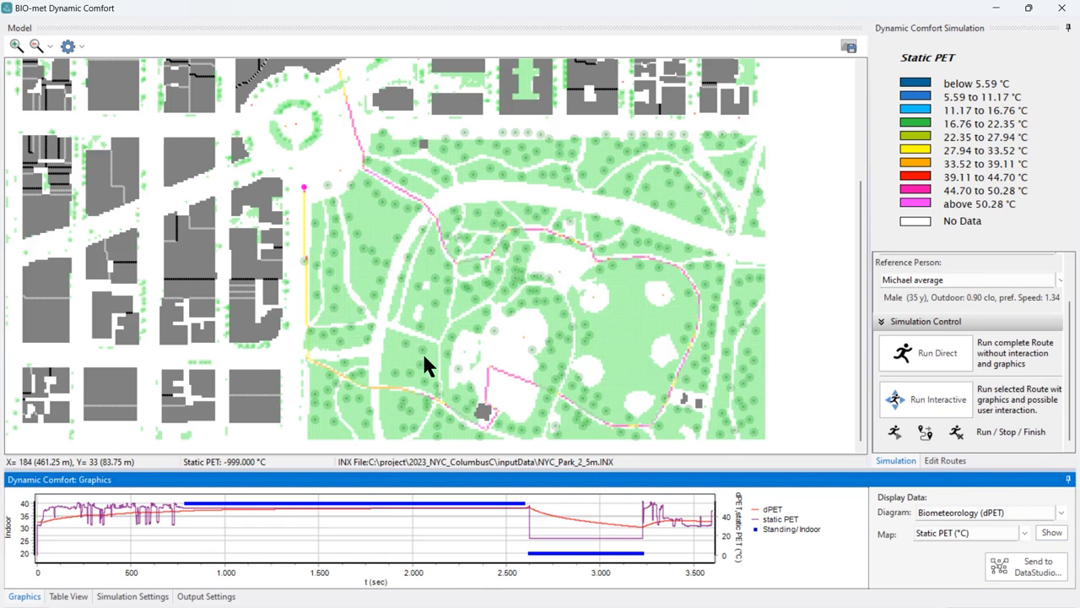
mouse_move(658, 294)
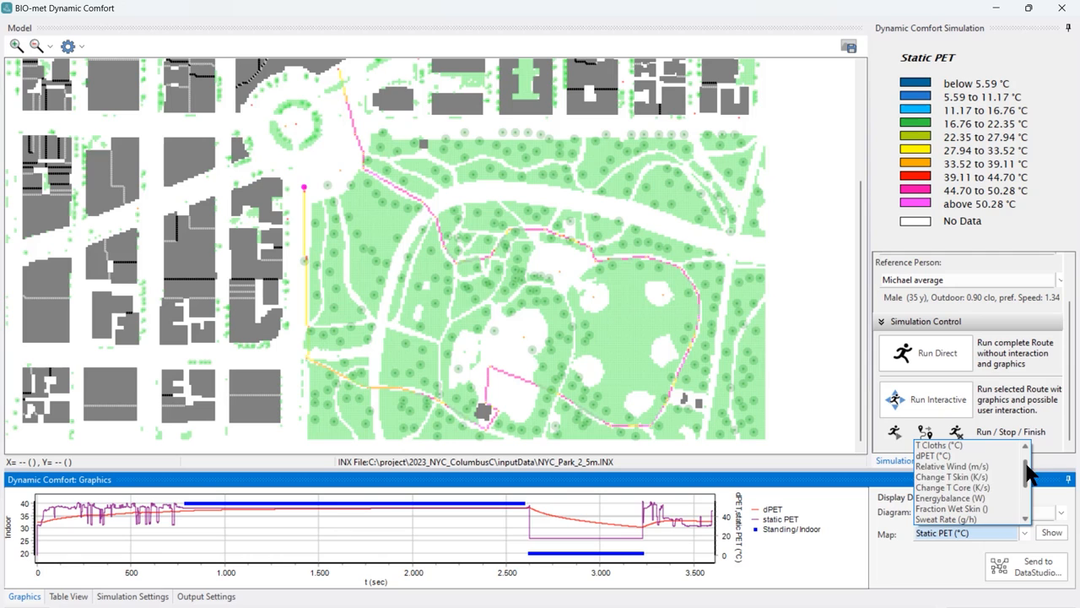
- Pick dPET (°C) as the quantity to colour the park walking route
click(935, 456)
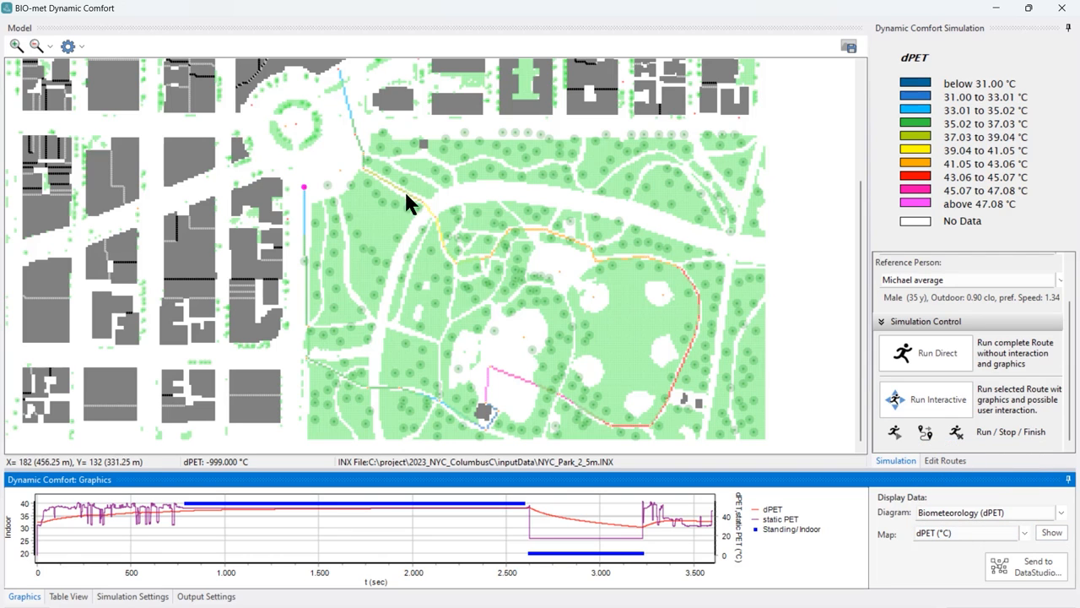
mouse_move(477, 376)
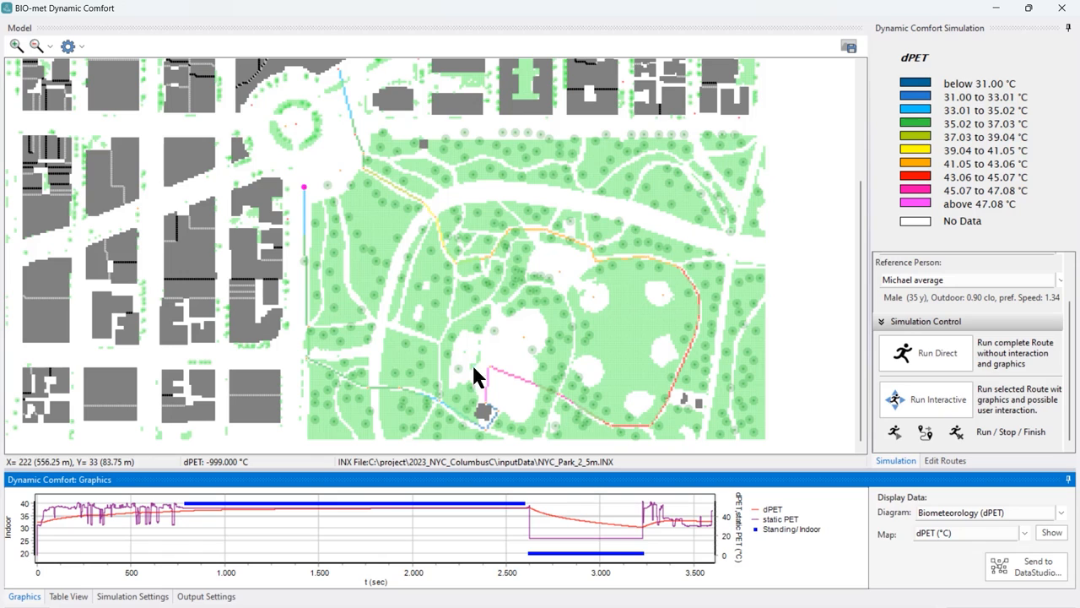
mouse_move(372, 131)
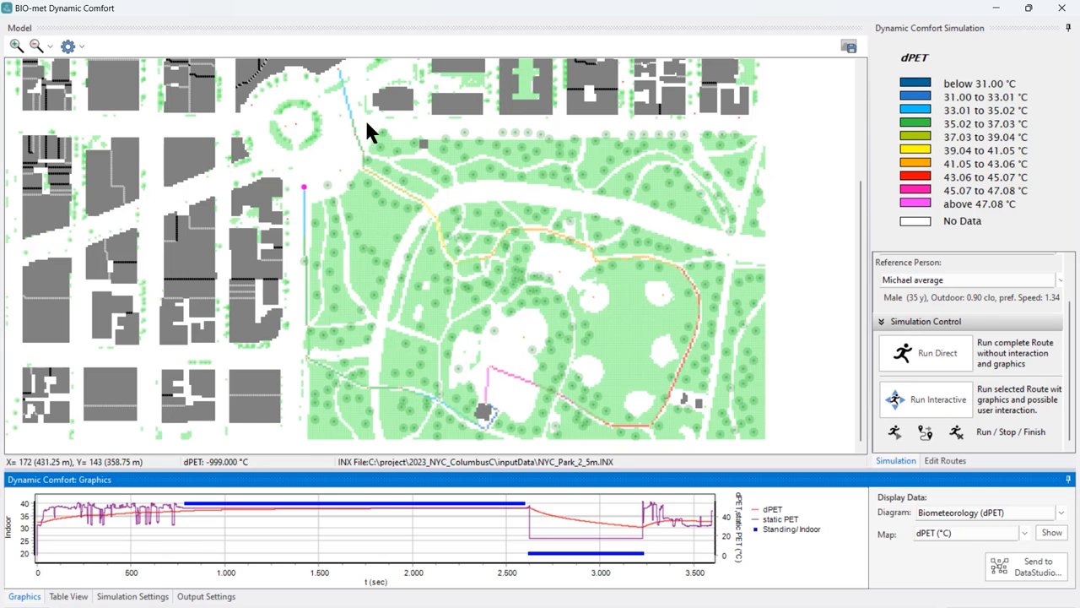
mouse_move(385, 190)
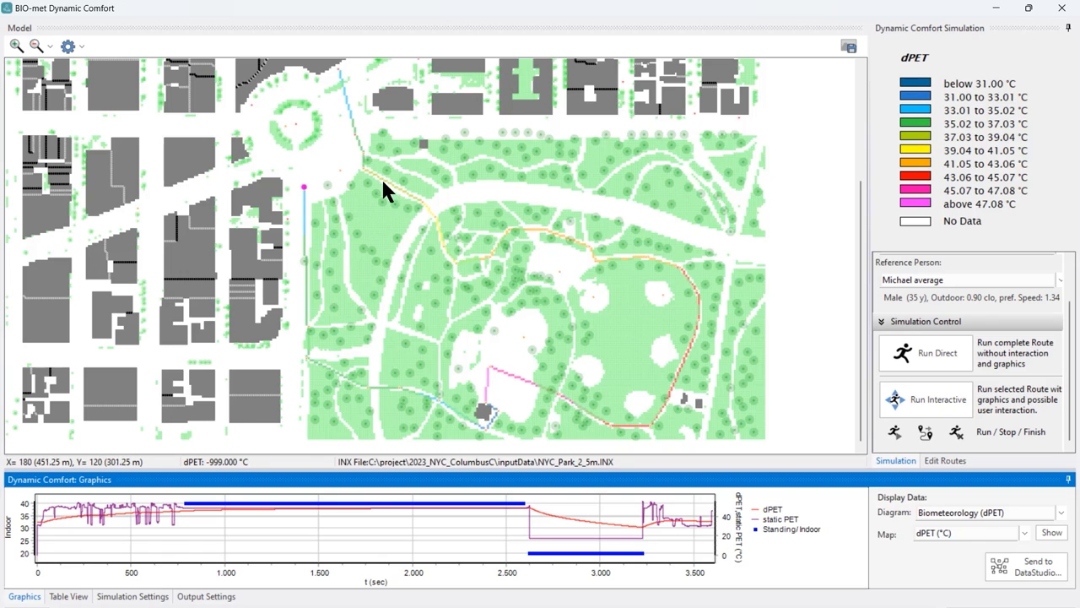
mouse_move(388, 192)
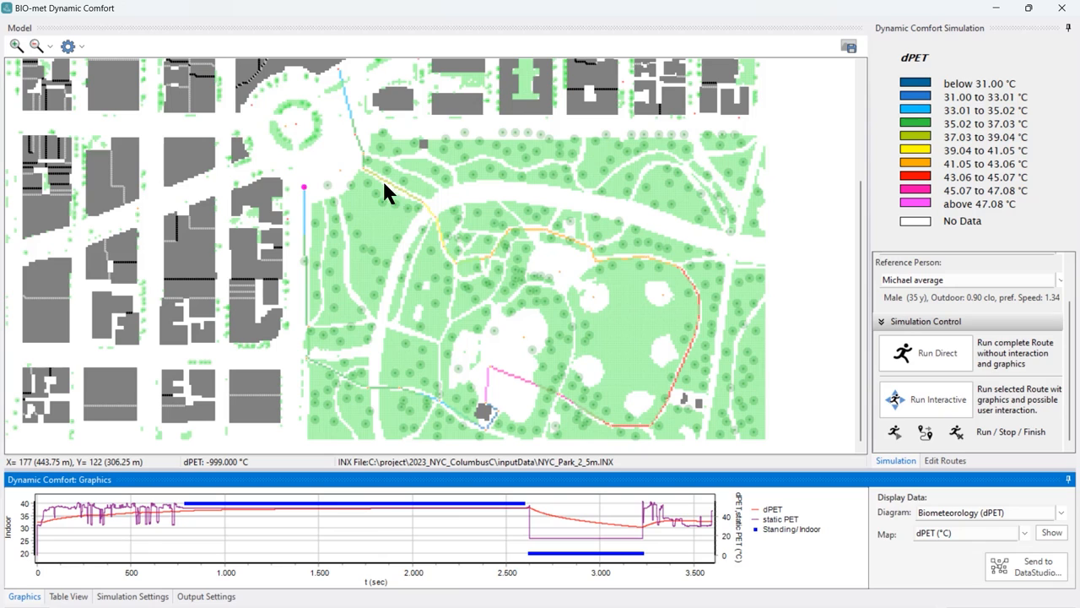
mouse_move(516, 242)
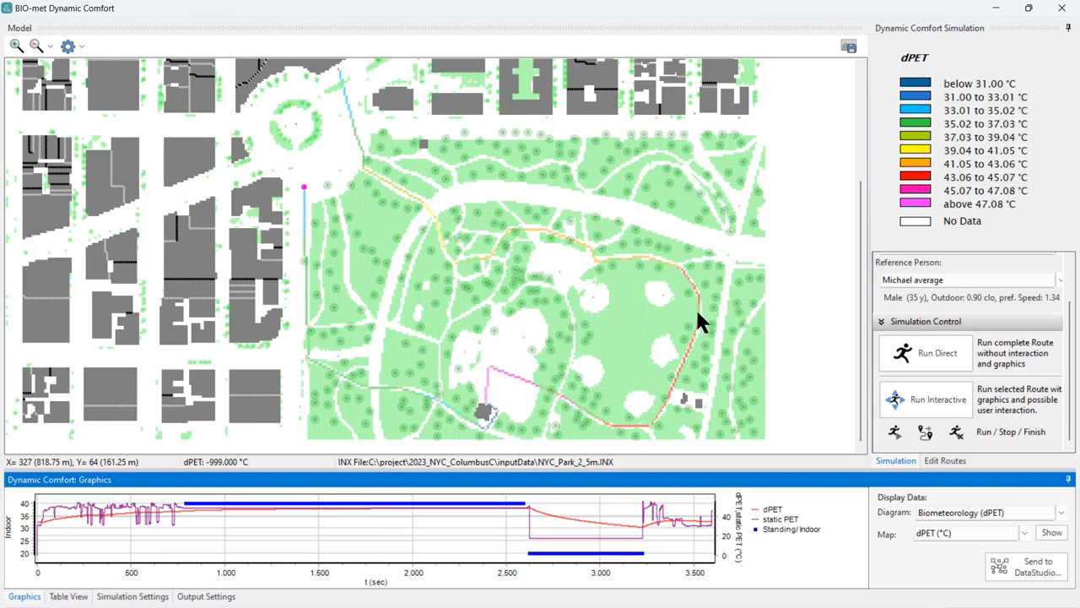
mouse_move(492, 373)
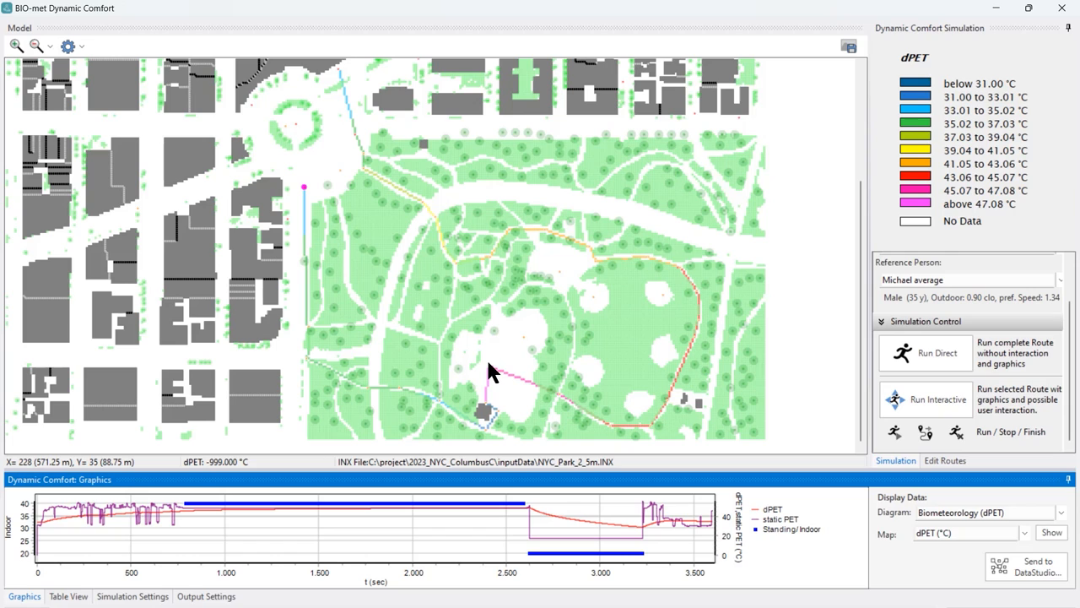
mouse_move(492, 377)
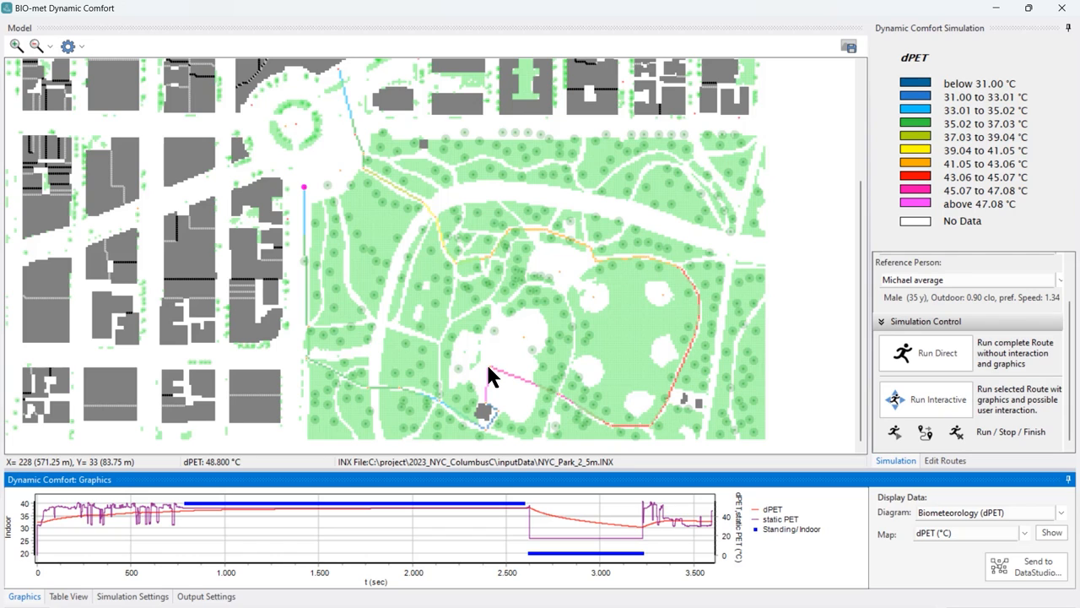
mouse_move(492, 408)
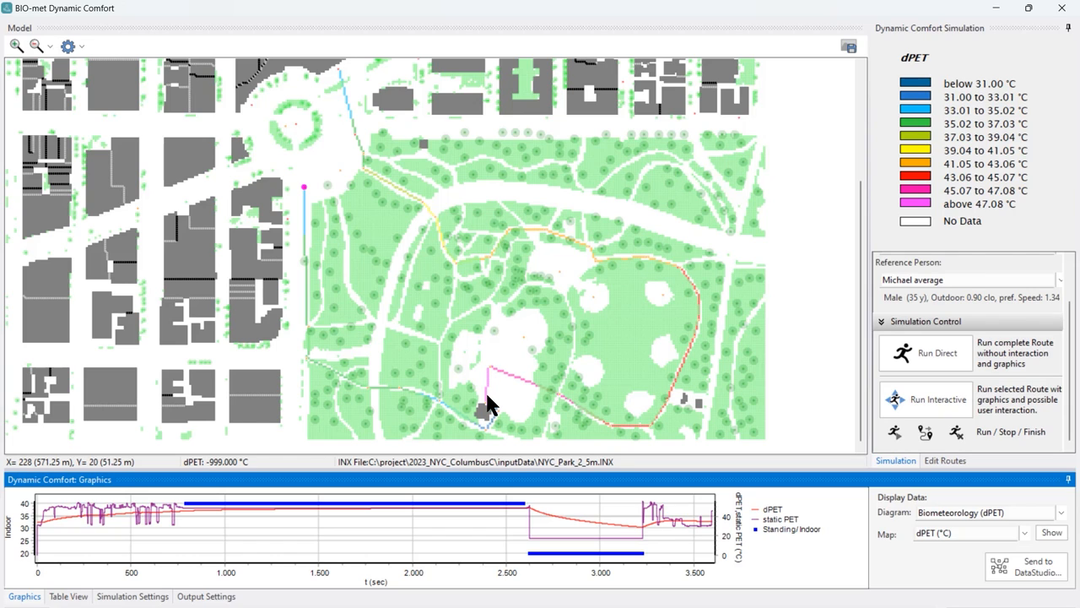
mouse_move(486, 422)
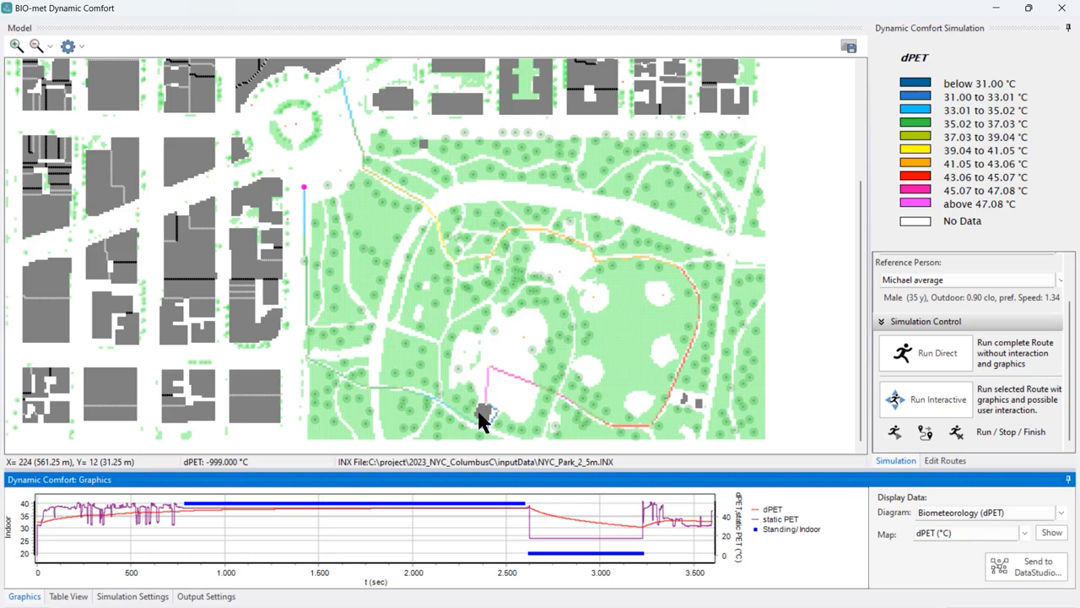
mouse_move(494, 418)
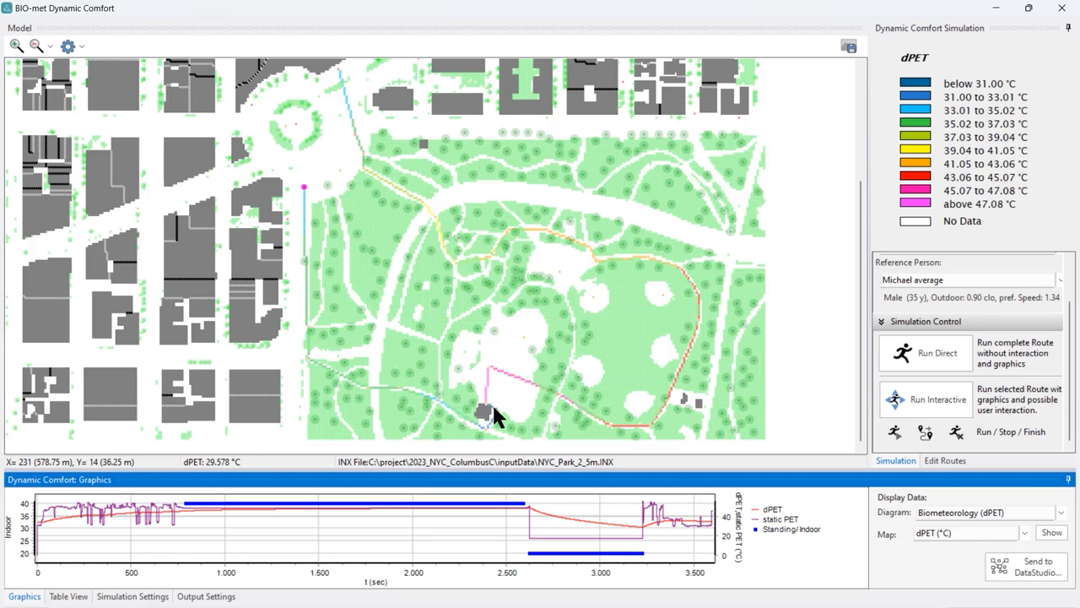
mouse_move(489, 435)
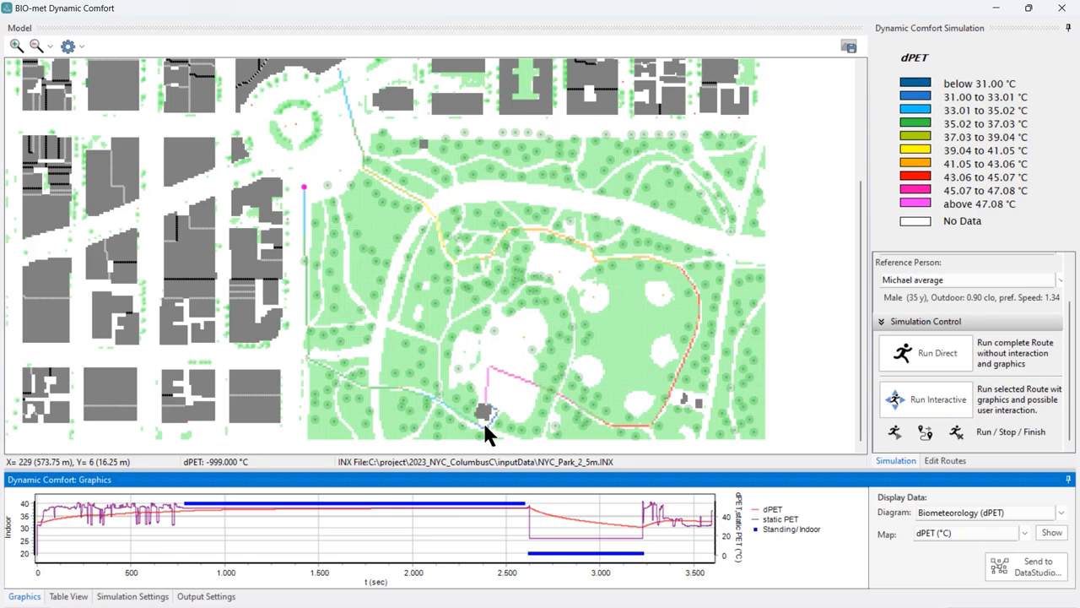
mouse_move(384, 401)
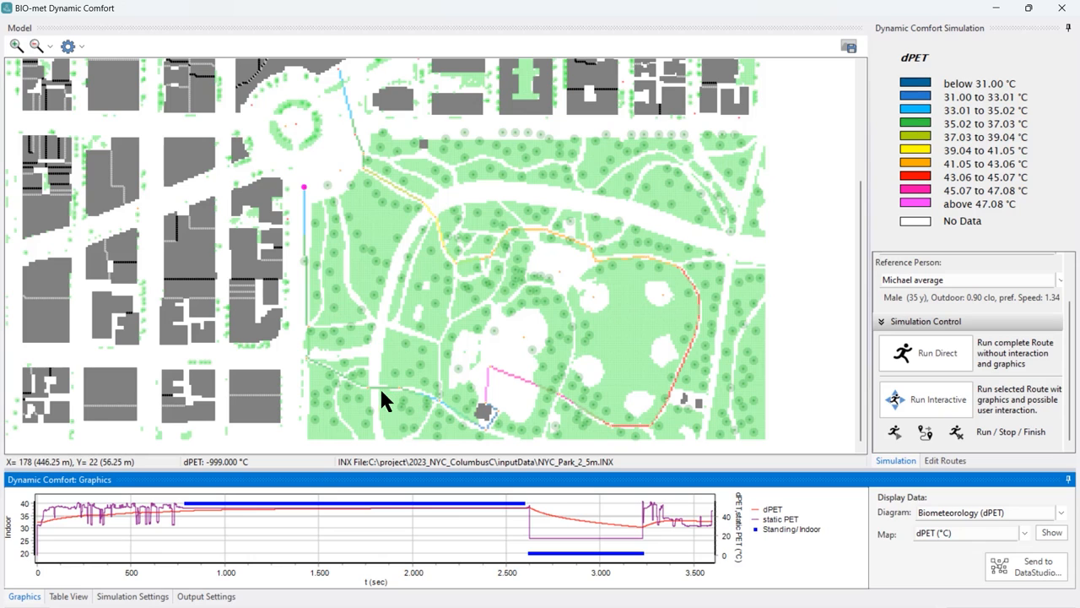
mouse_move(487, 420)
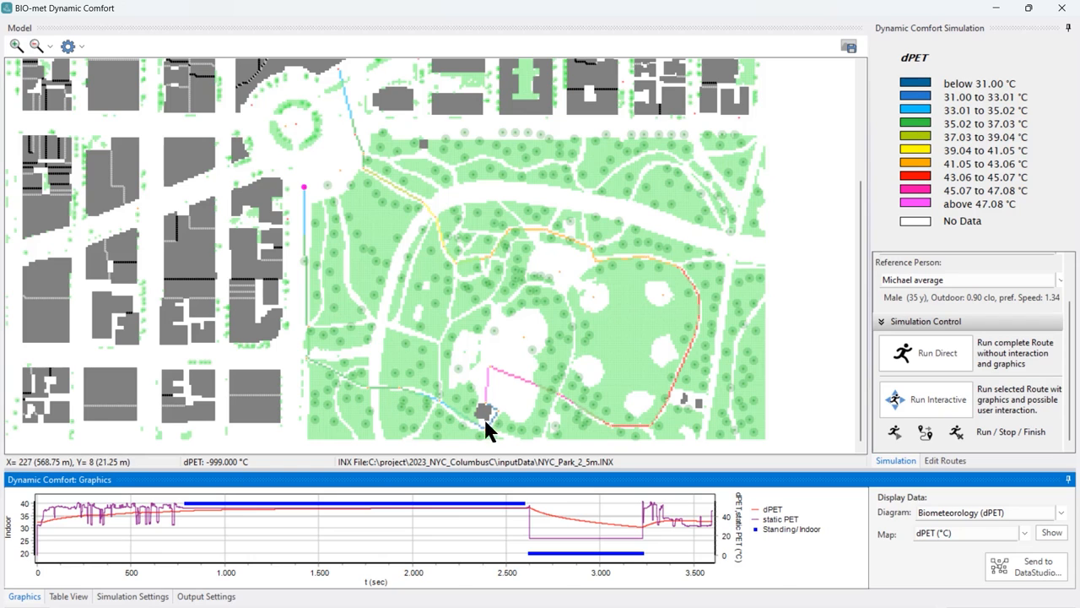
mouse_move(385, 270)
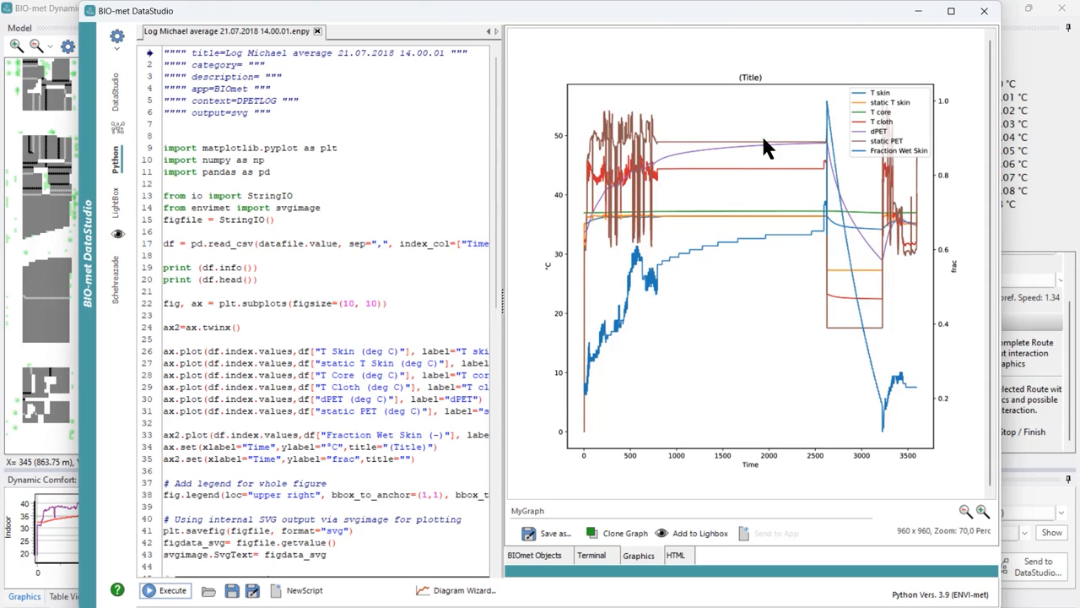
mouse_move(760, 152)
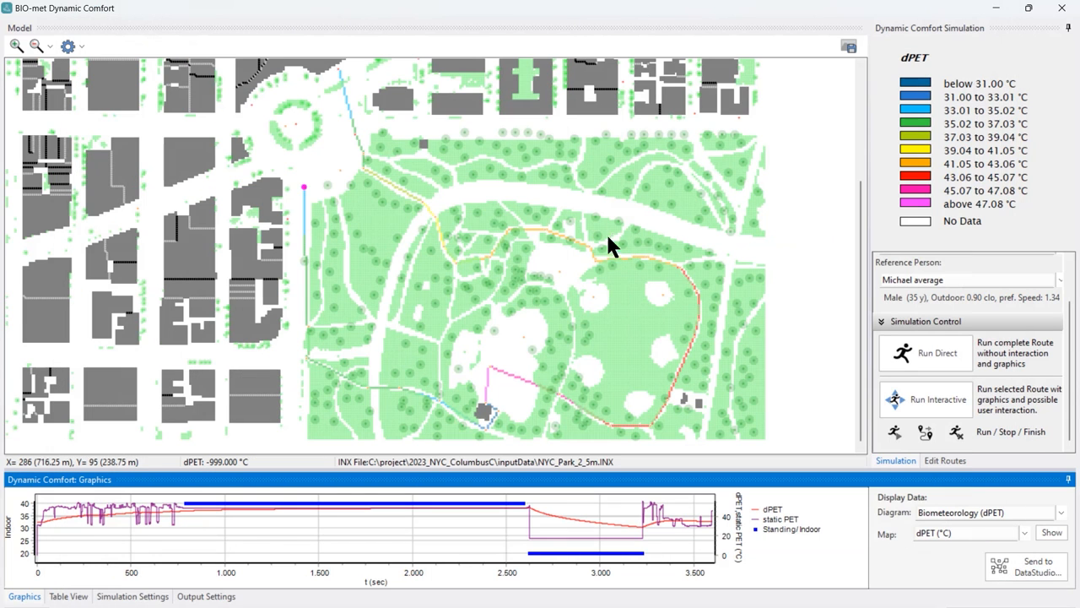
mouse_move(388, 304)
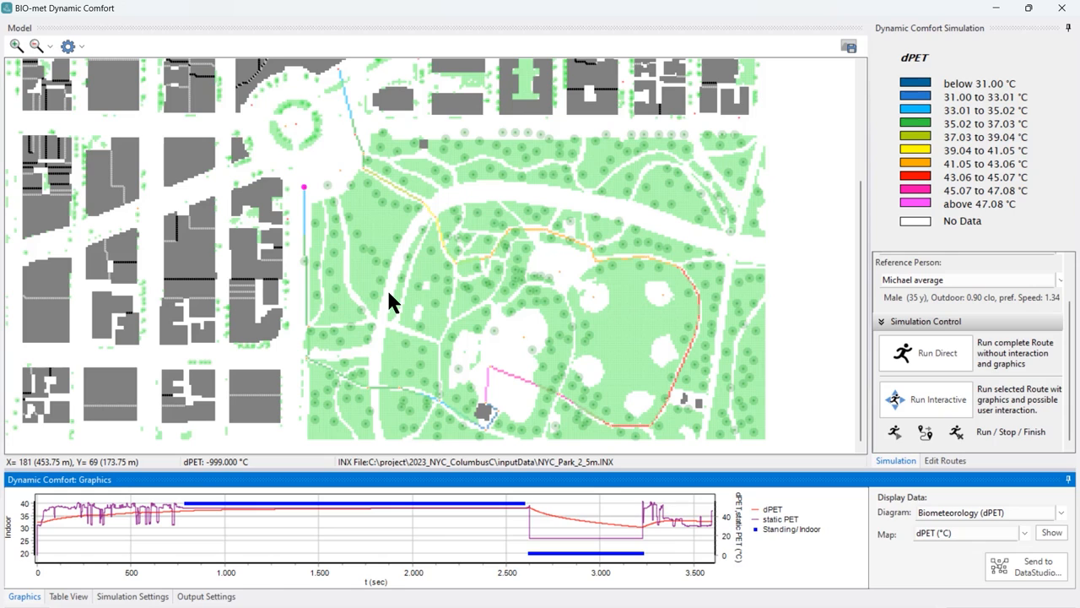
mouse_move(418, 220)
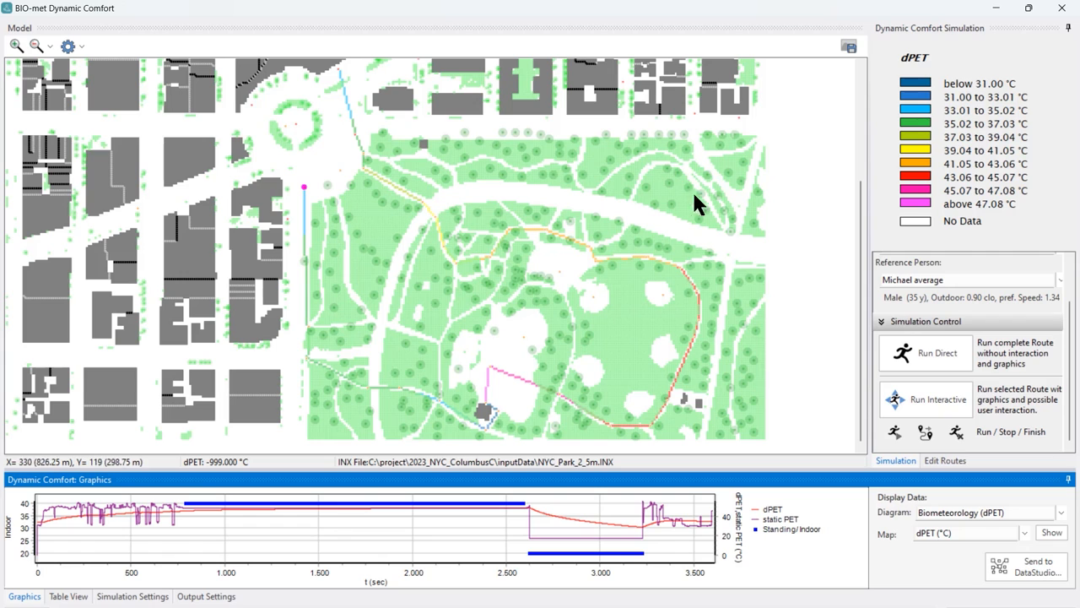
mouse_move(420, 193)
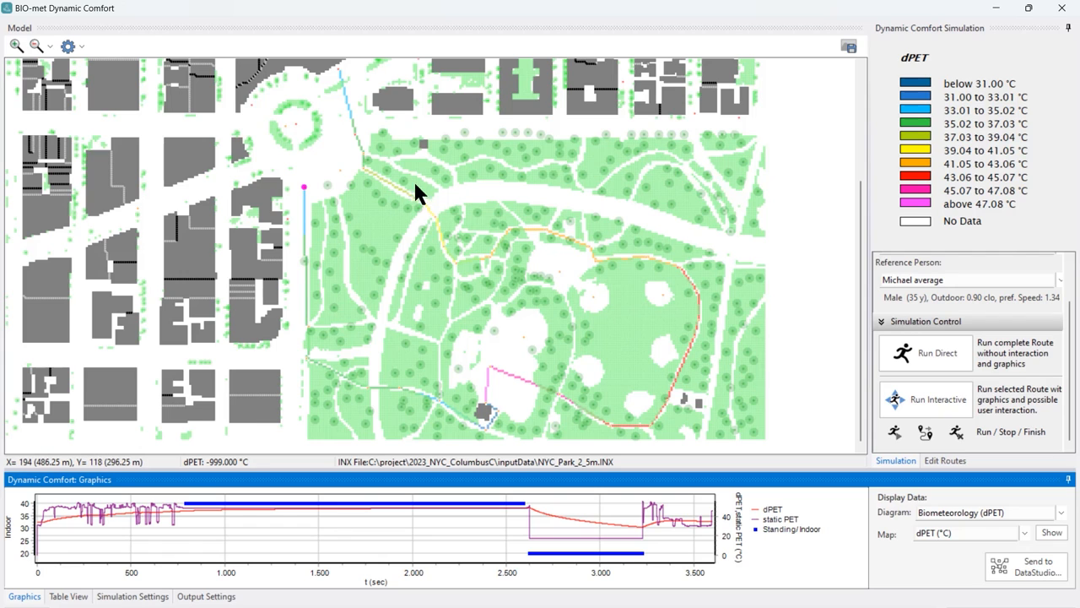
mouse_move(377, 207)
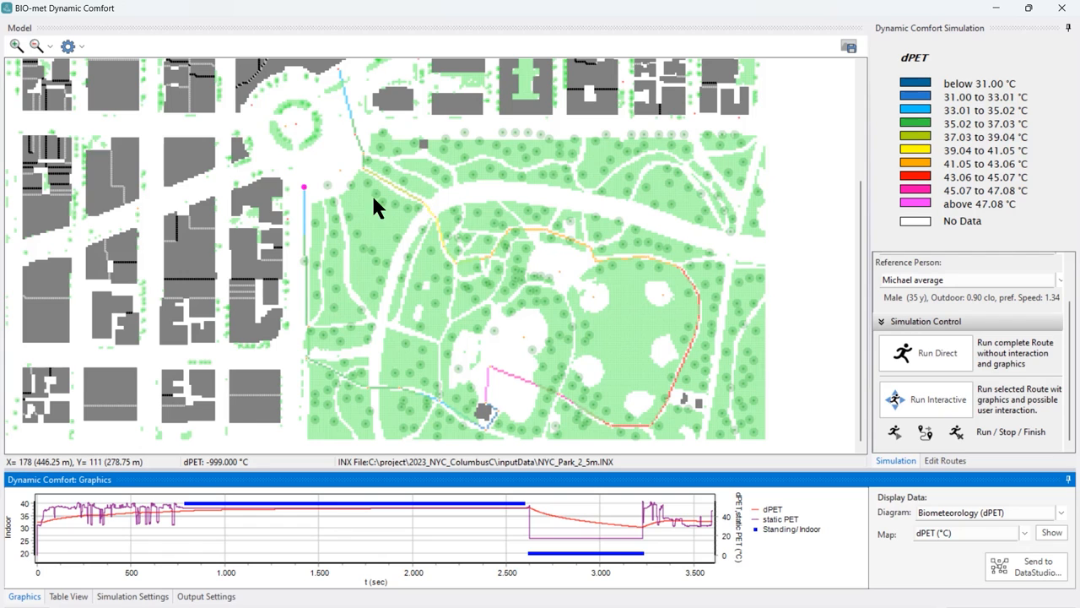
mouse_move(383, 194)
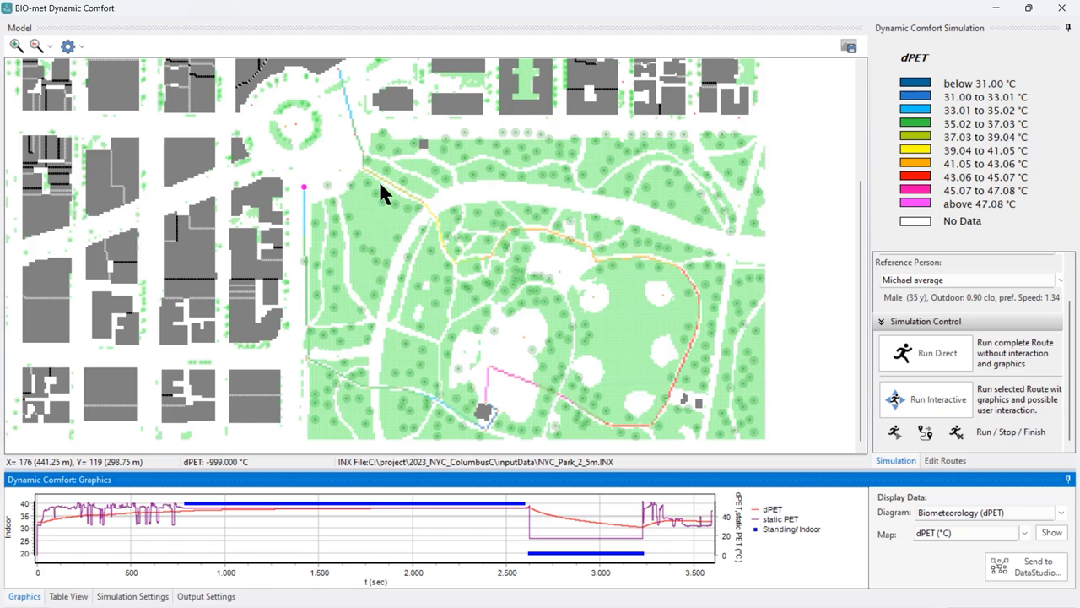
mouse_move(446, 255)
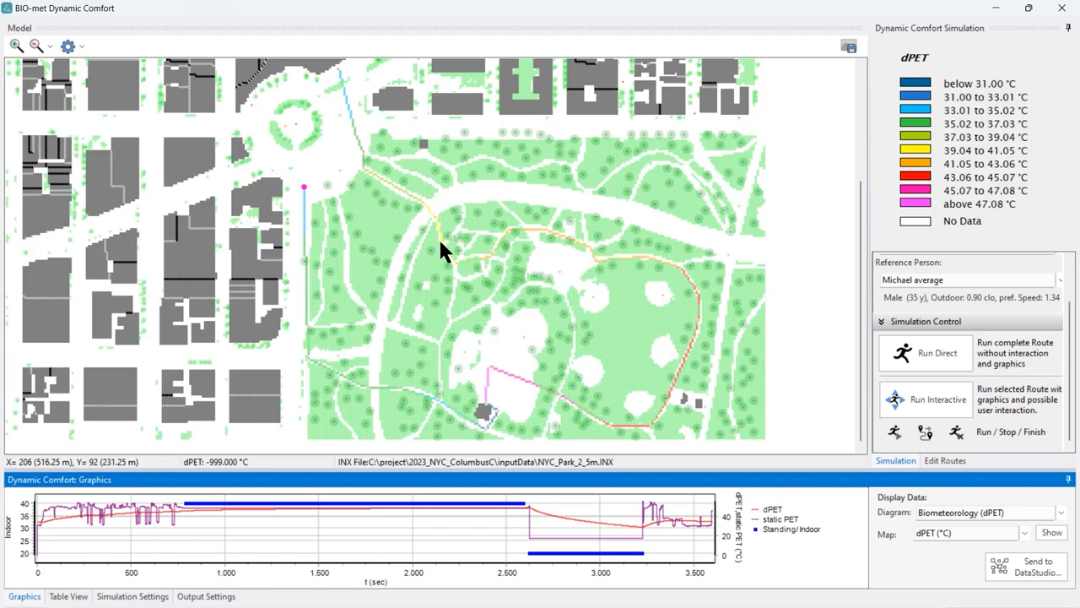